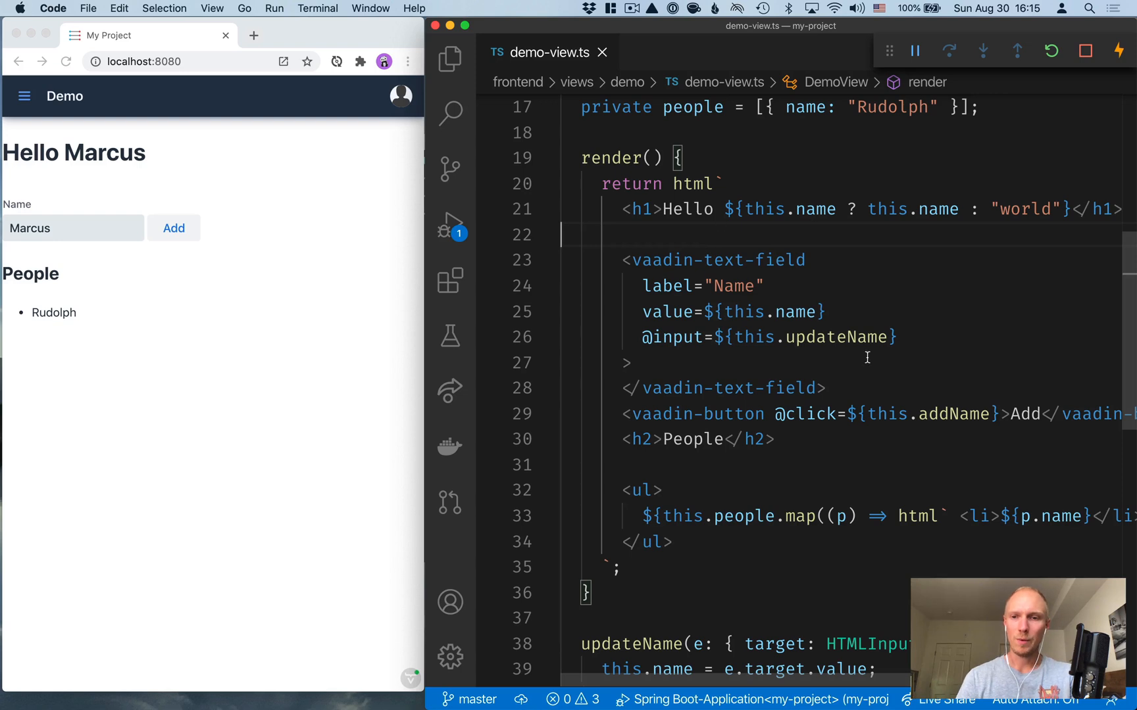
# Step: Create Person.java in views/demo with its suggested class declaration
pyautogui.click(134, 319)
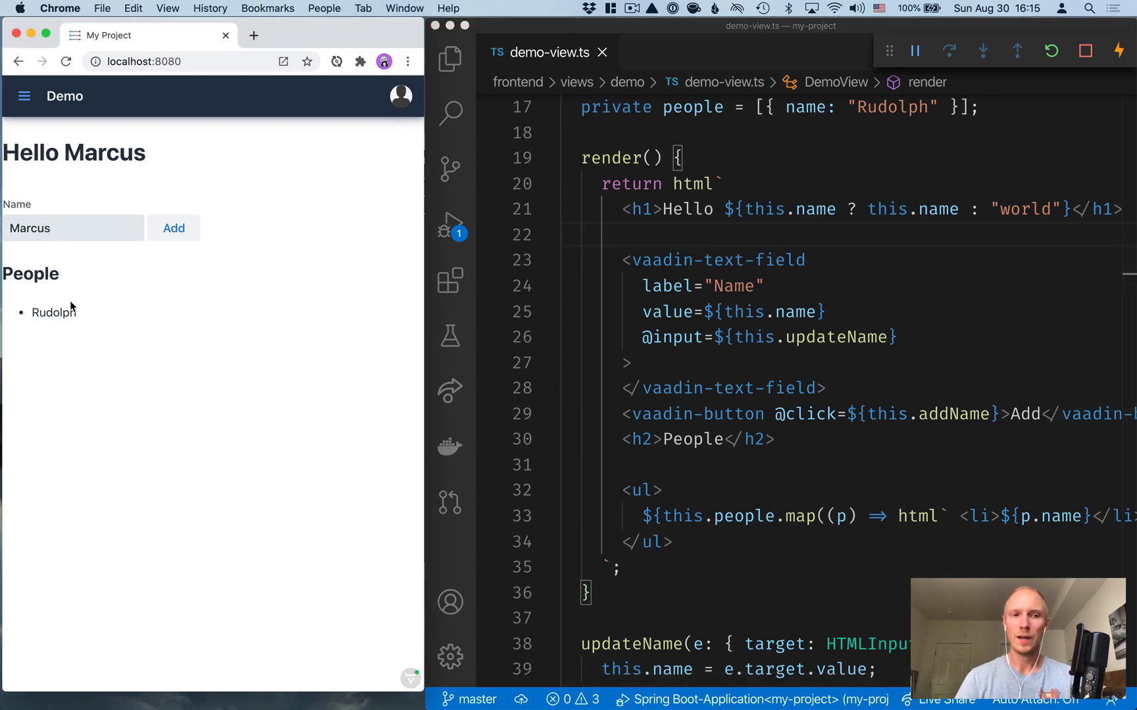
pyautogui.click(173, 227)
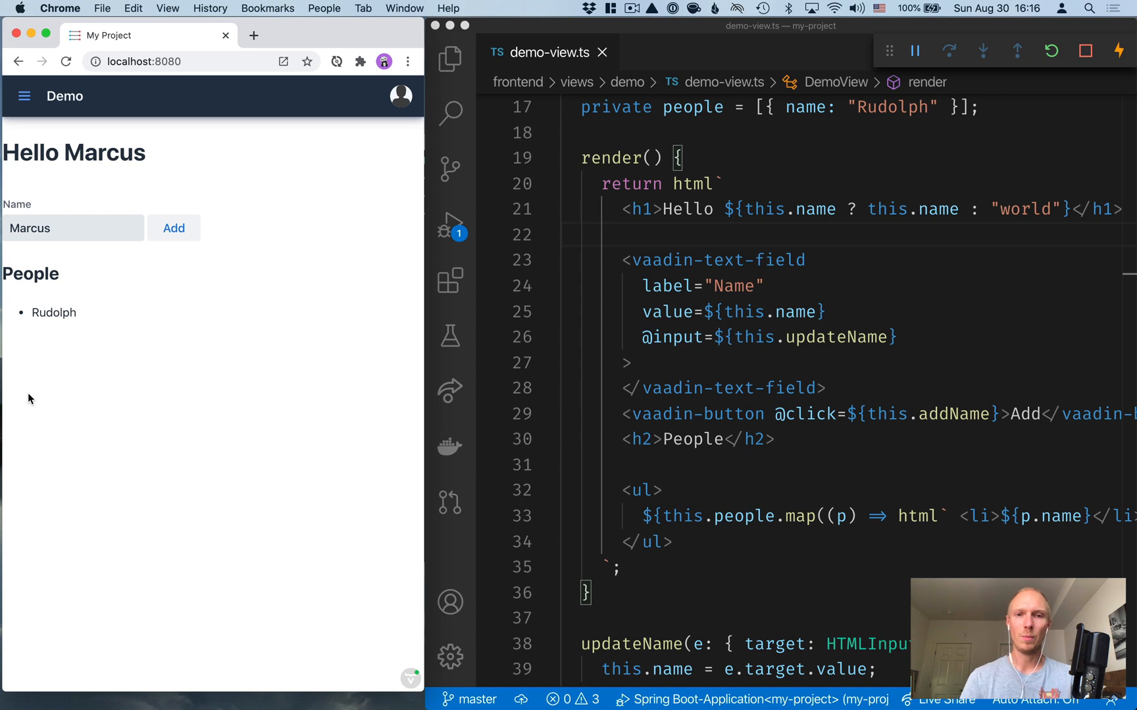
pyautogui.moveTo(488, 149)
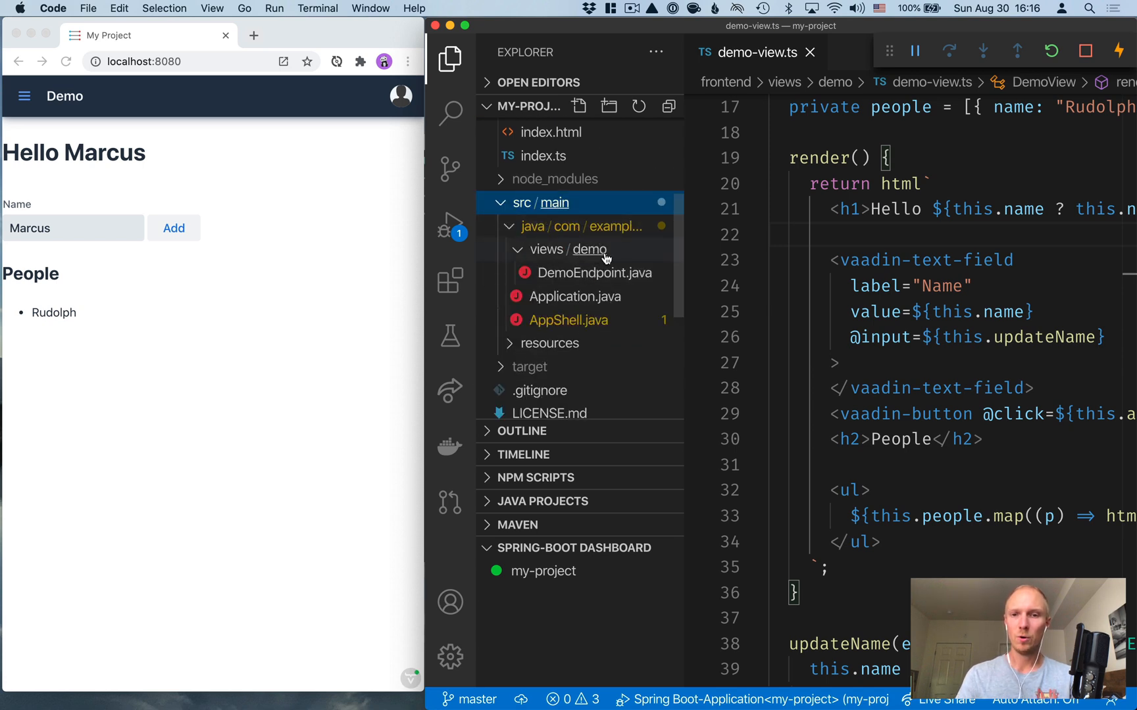
pyautogui.rightClick(589, 249)
pyautogui.write('Person.')
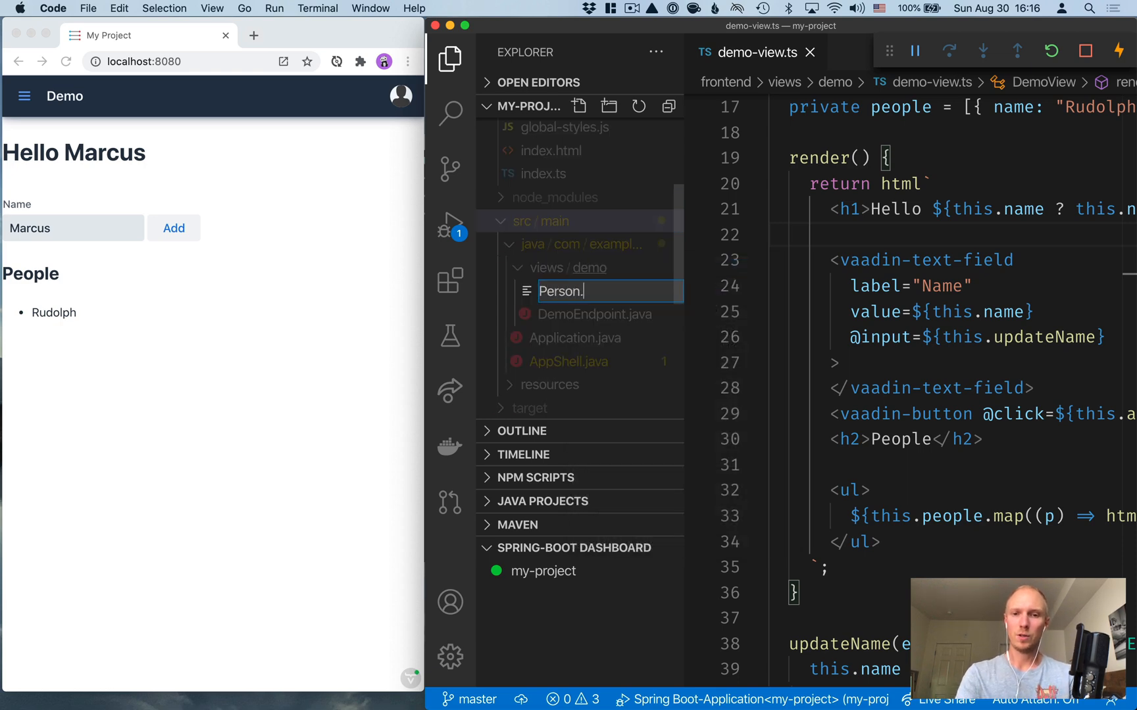
pyautogui.press('Enter')
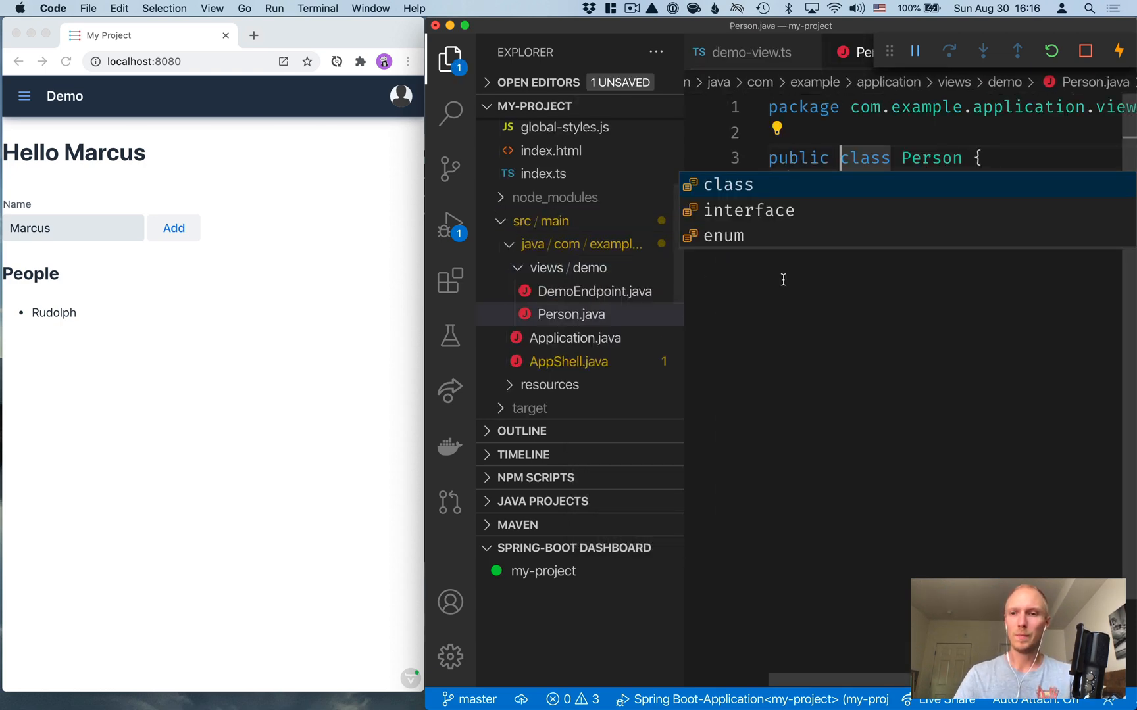
pyautogui.press('Enter')
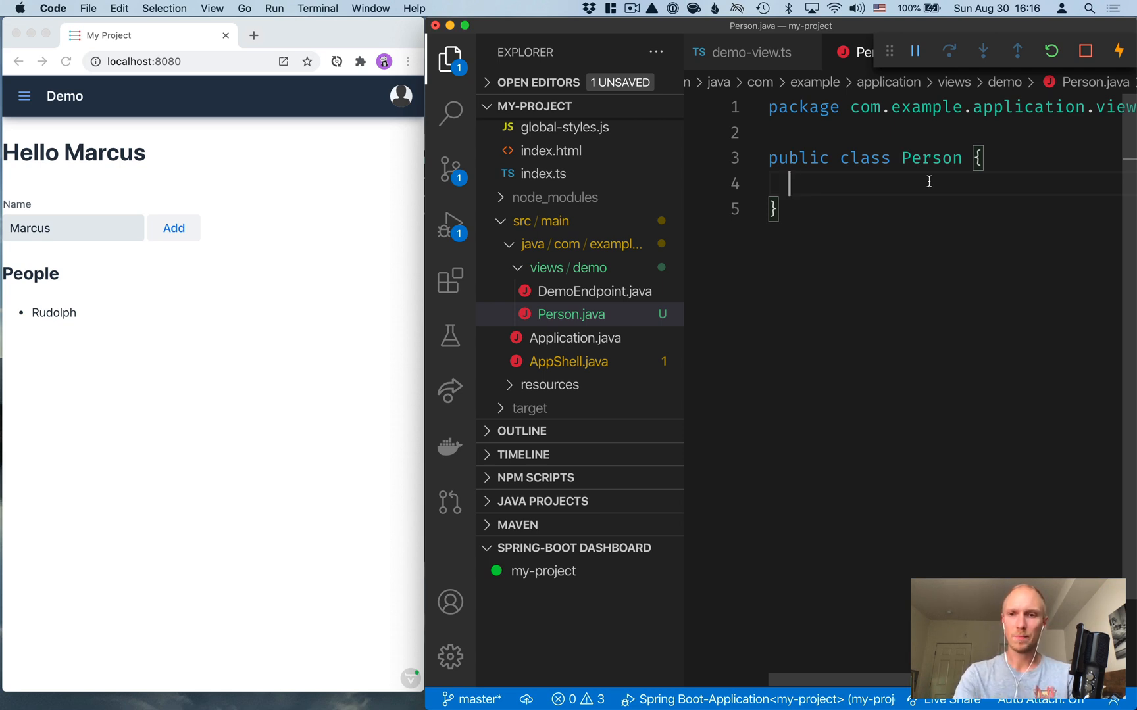
# Step: Add a private String name field, a constructor assigning it, and a generated getter and setter
pyautogui.write('private St')
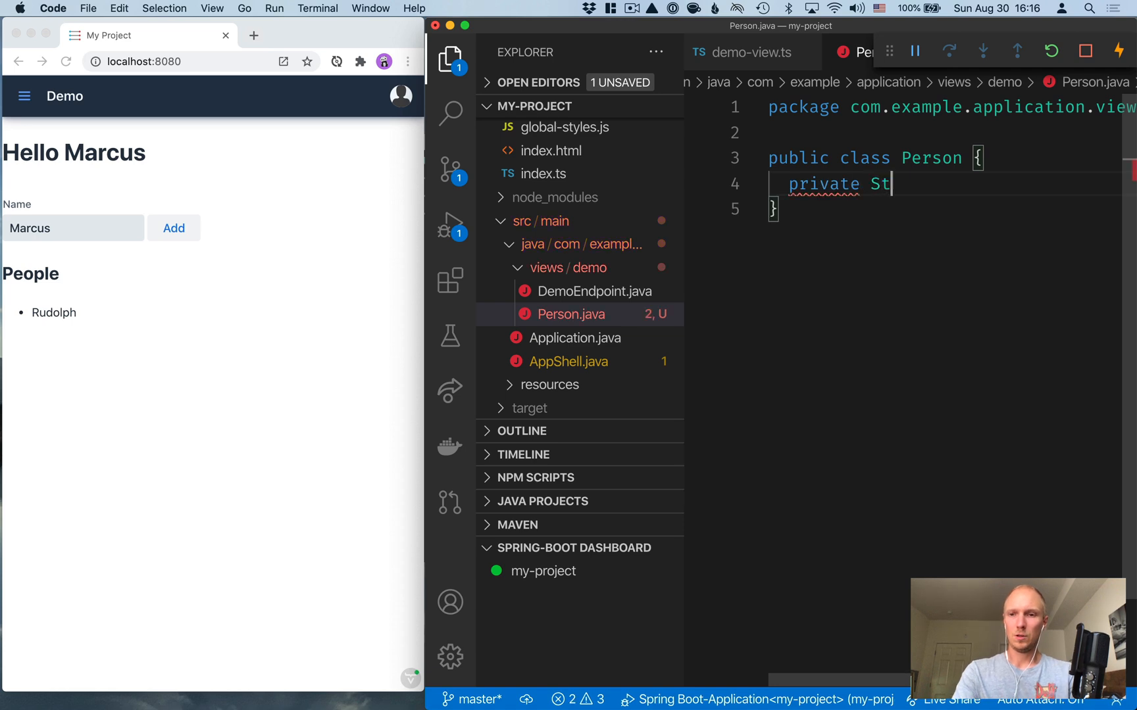
pyautogui.write('ring')
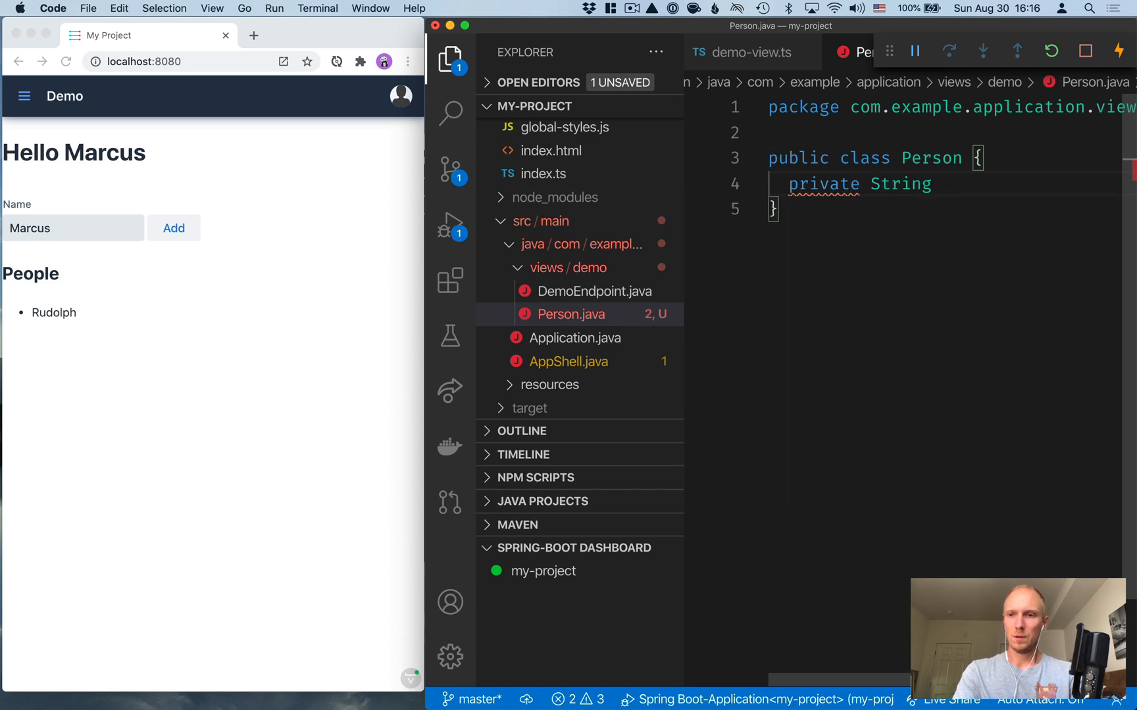
pyautogui.write('name;')
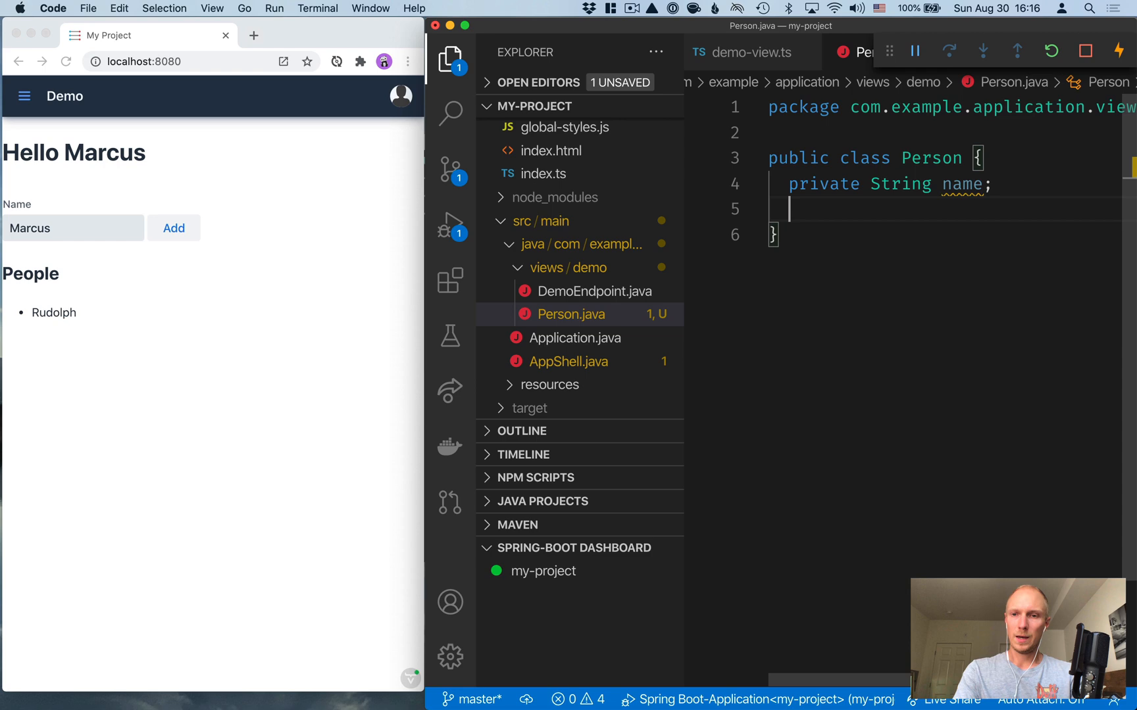
pyautogui.write('Person(String name){')
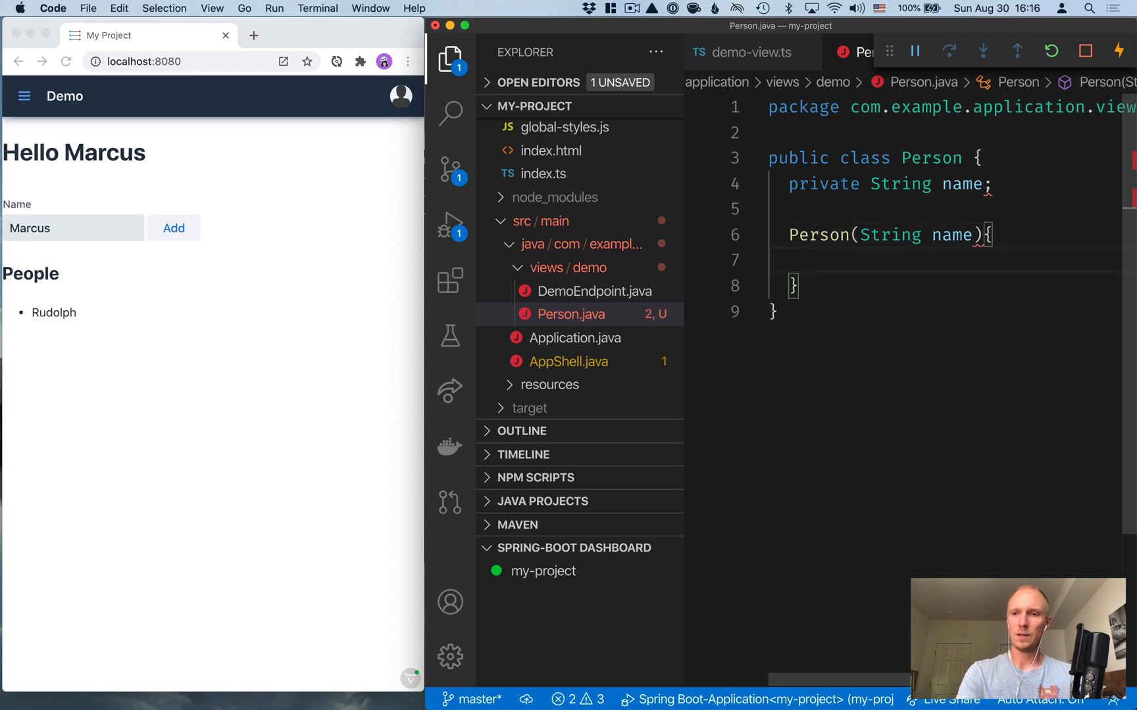
pyautogui.write('this.name = name;')
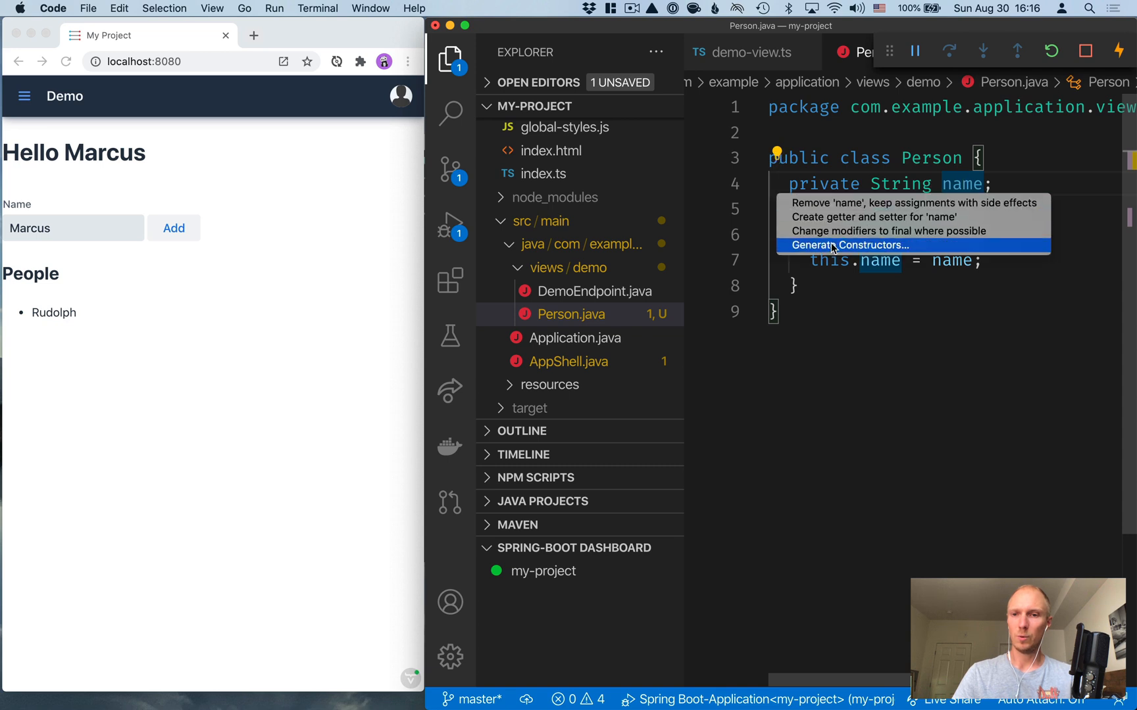
pyautogui.click(885, 216)
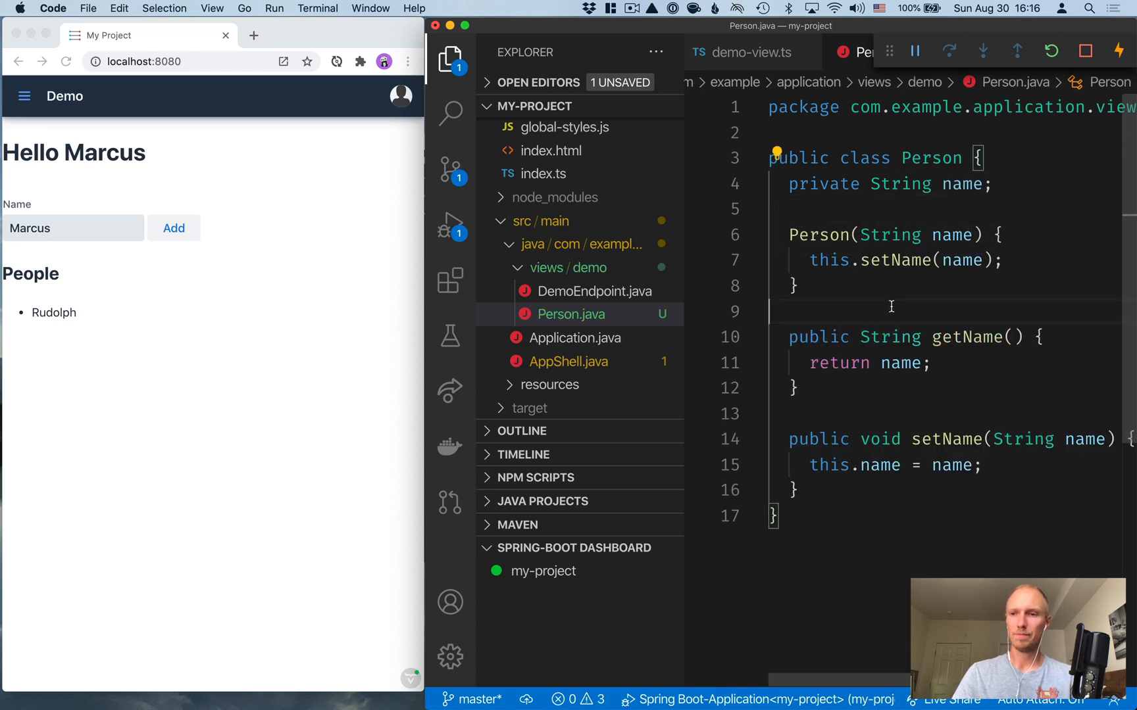
pyautogui.click(571, 314)
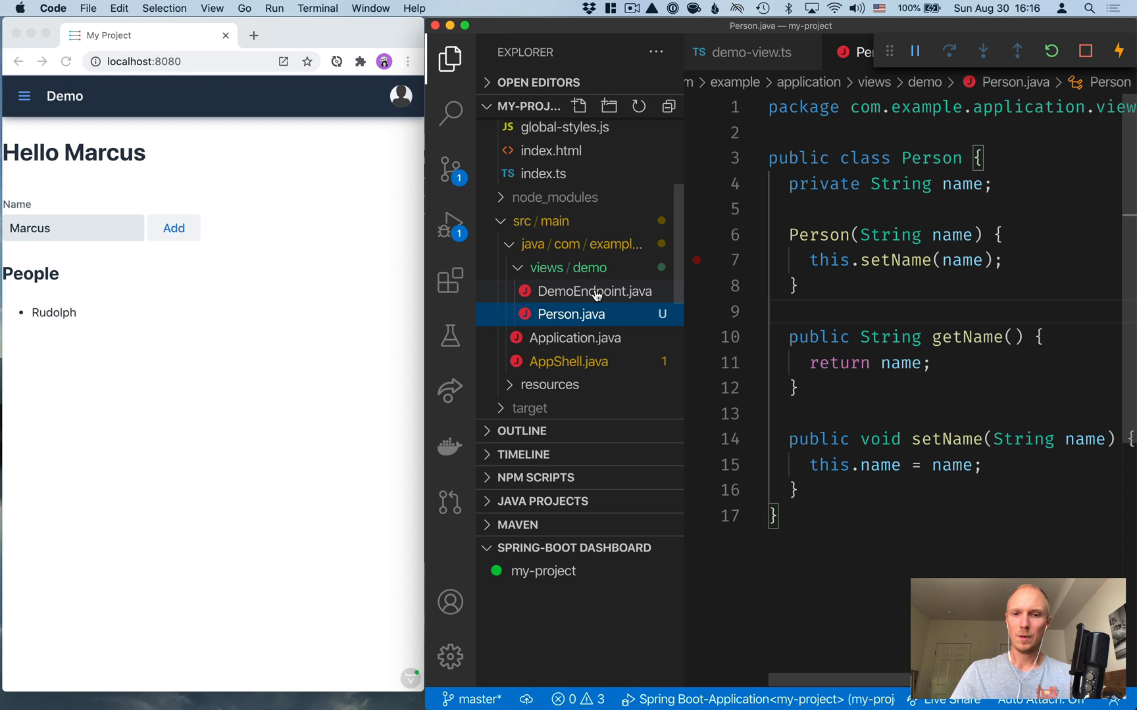
# Step: Pin DemoEndpoint.java and declare List<Person> people = new LinkedList<>(); in the class
pyautogui.click(596, 291)
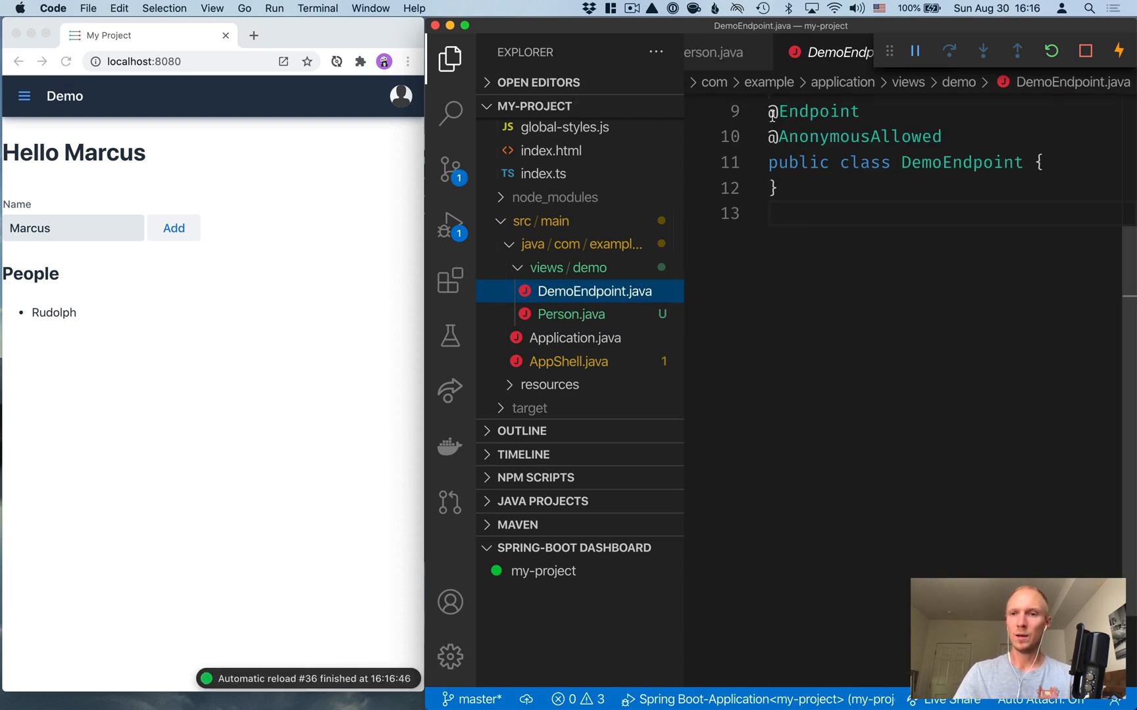
pyautogui.doubleClick(815, 111)
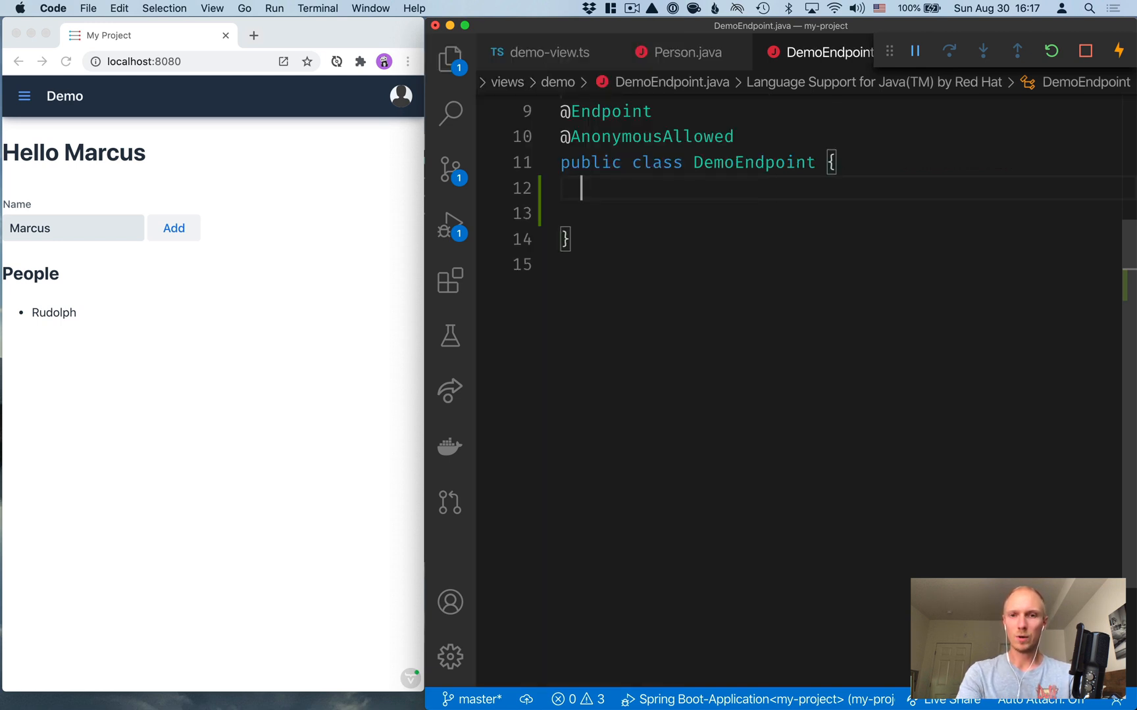
pyautogui.write('List')
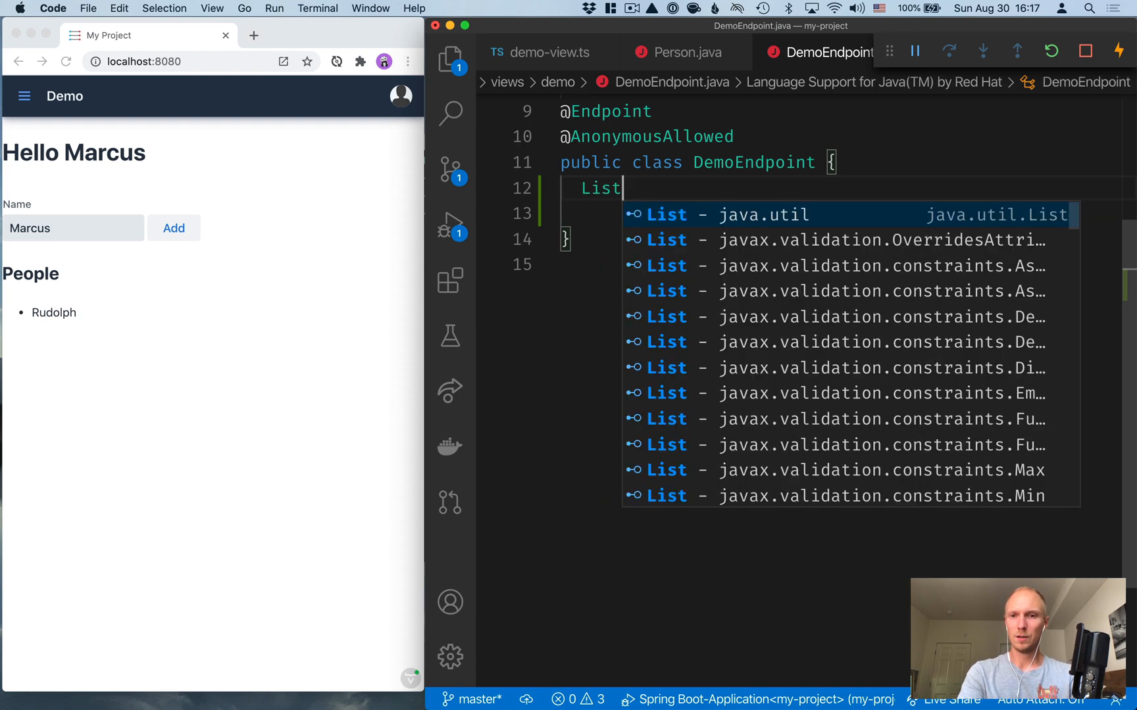
pyautogui.write('<Person>')
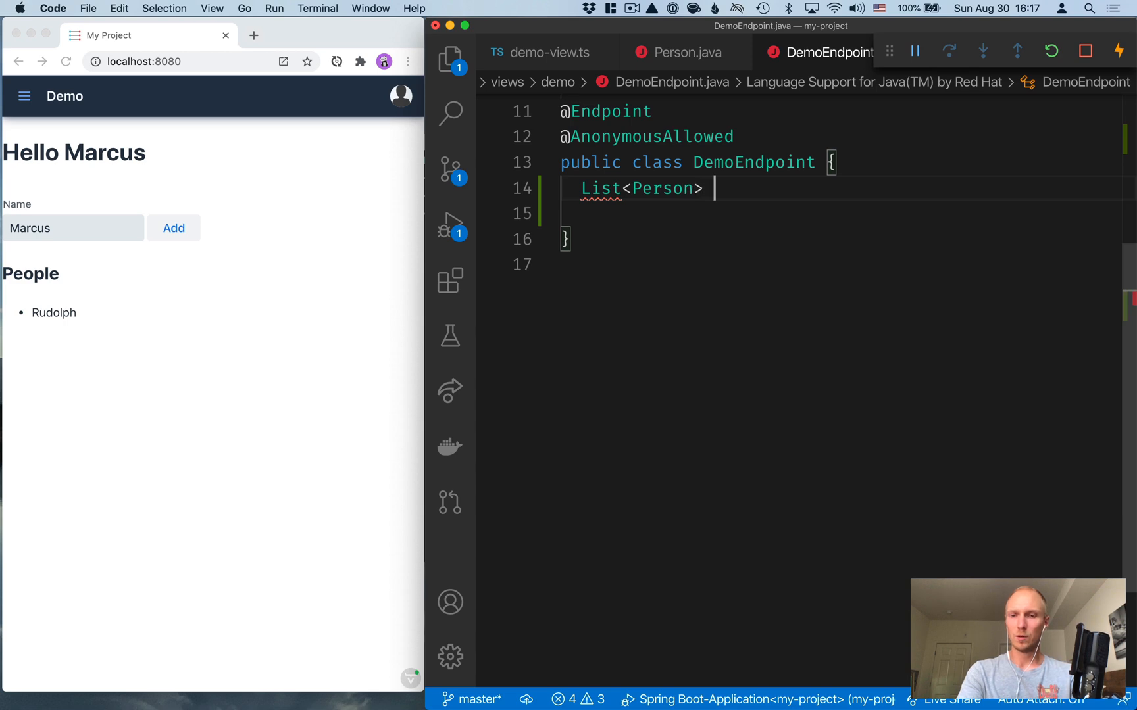
pyautogui.write('people =')
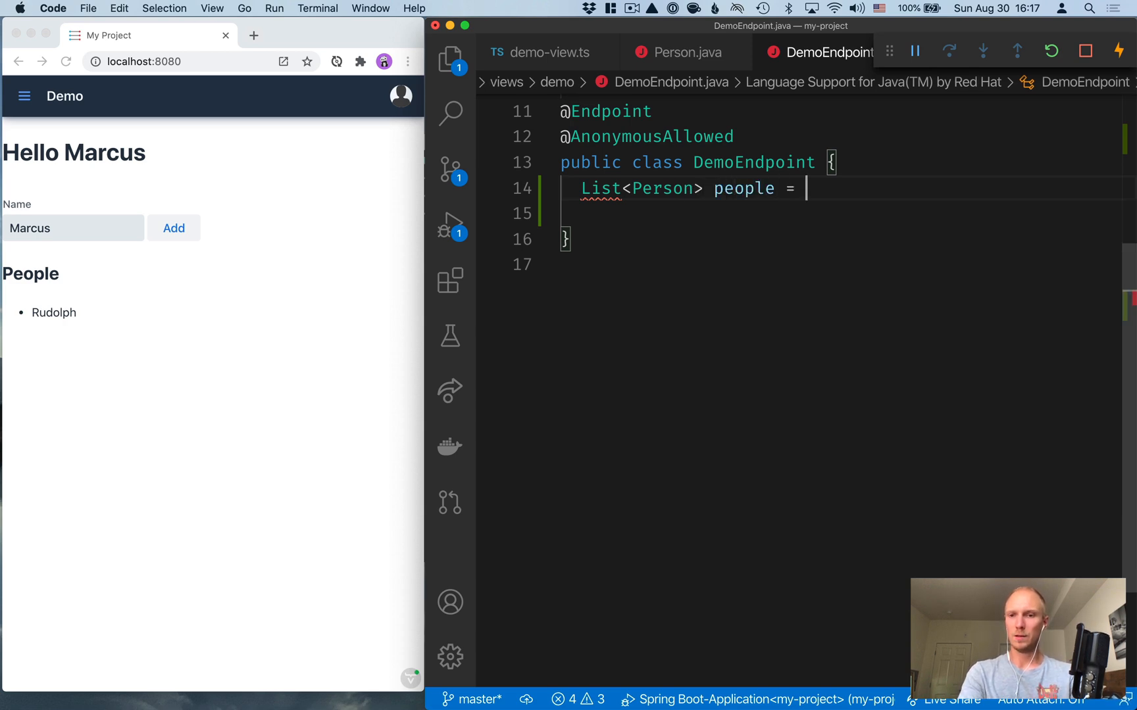
pyautogui.write('new Lin')
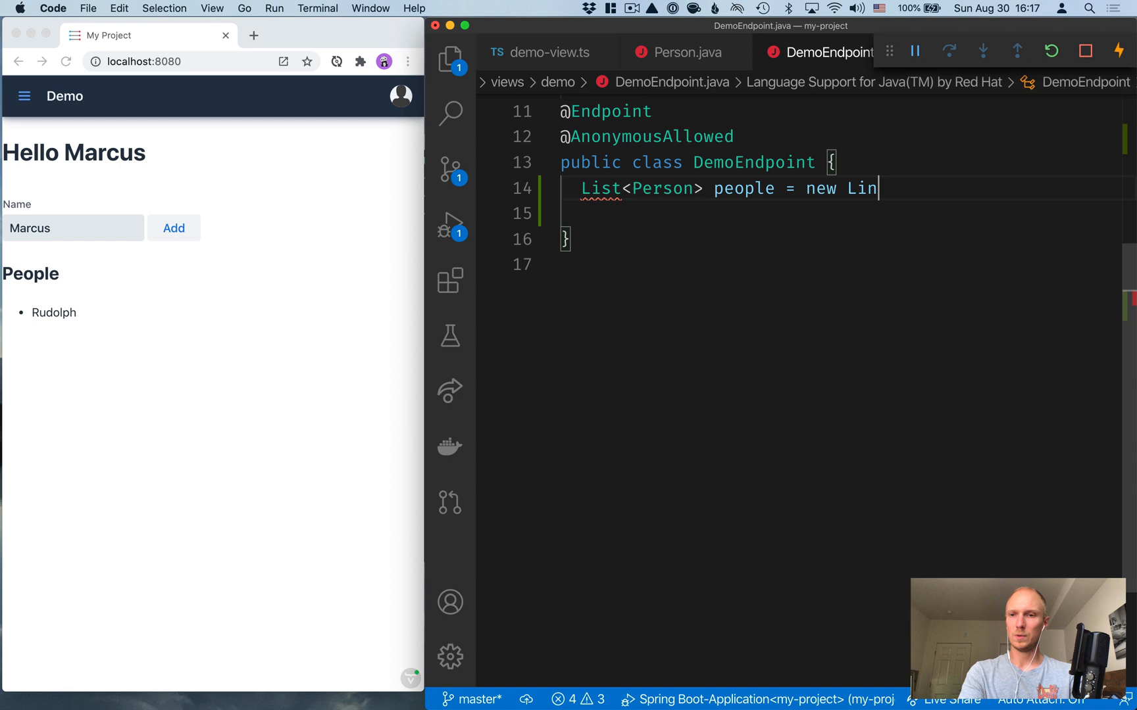
pyautogui.write('kedList<>();')
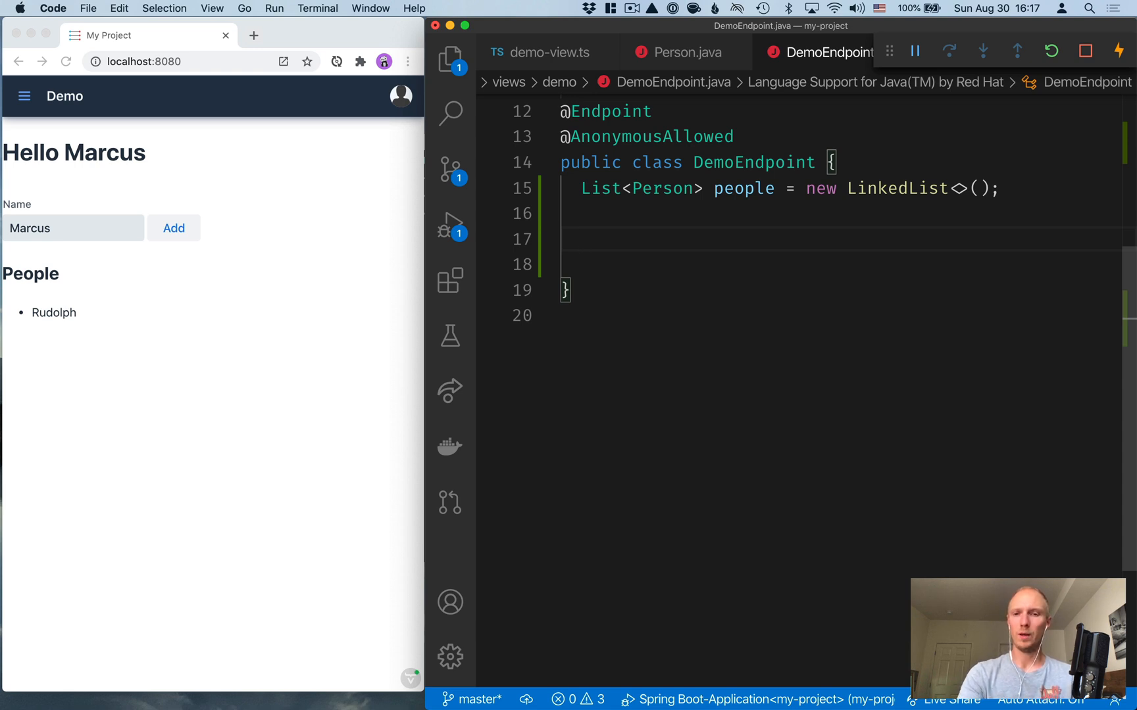
# Step: Add a public getPeople() method returning the people list
pyautogui.write('p')
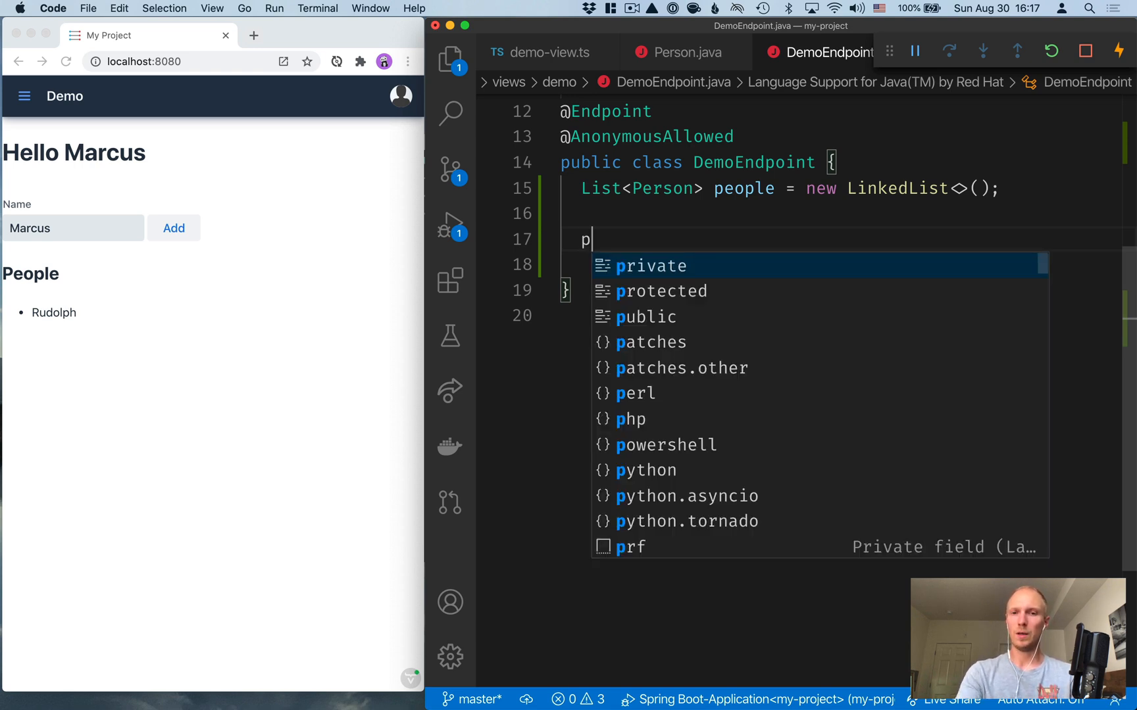
pyautogui.write('ublic List<')
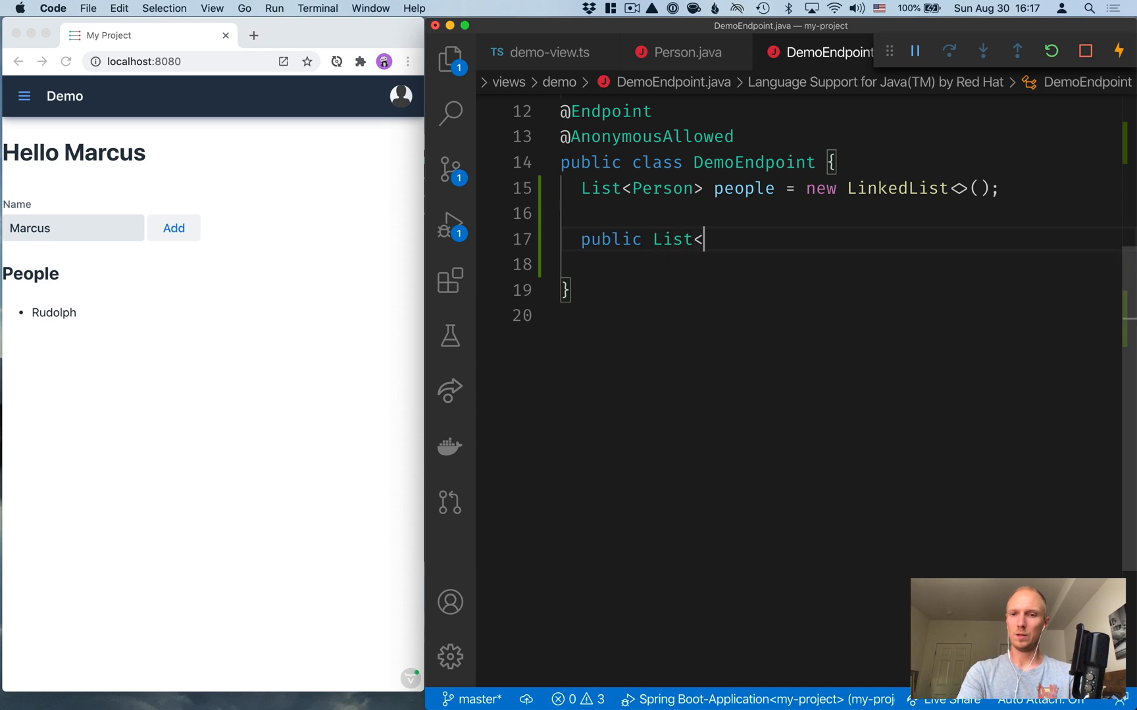
pyautogui.write('Person>')
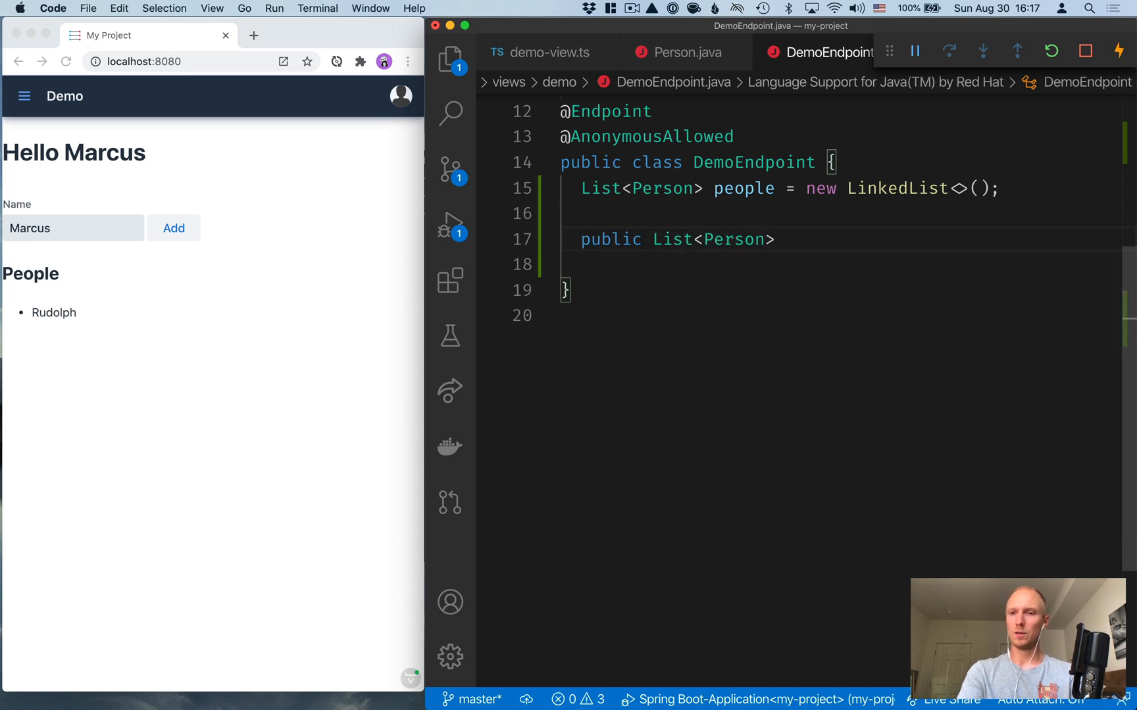
pyautogui.write('getPeople {}')
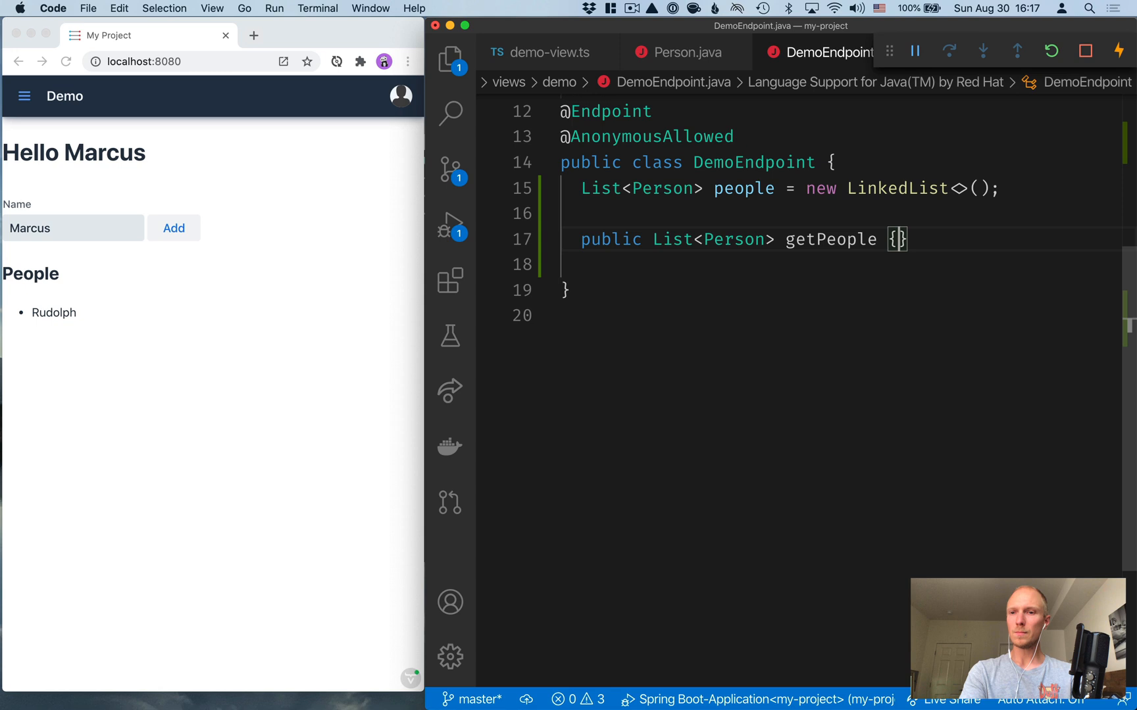
pyautogui.write('()')
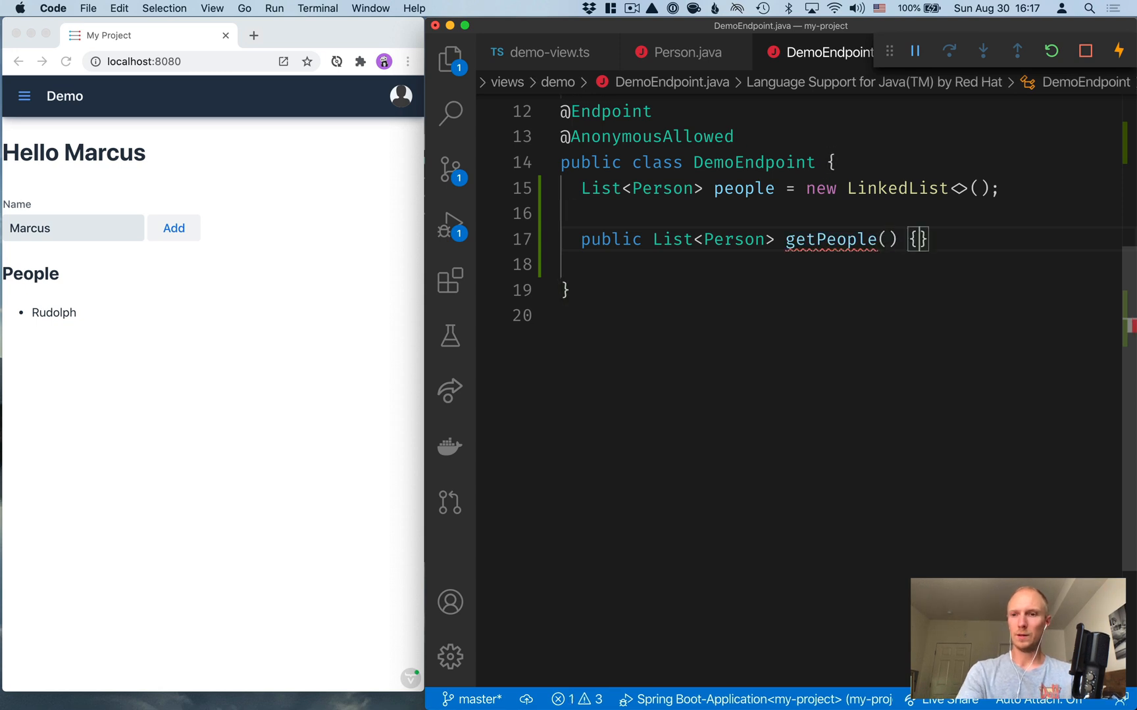
pyautogui.write('return l')
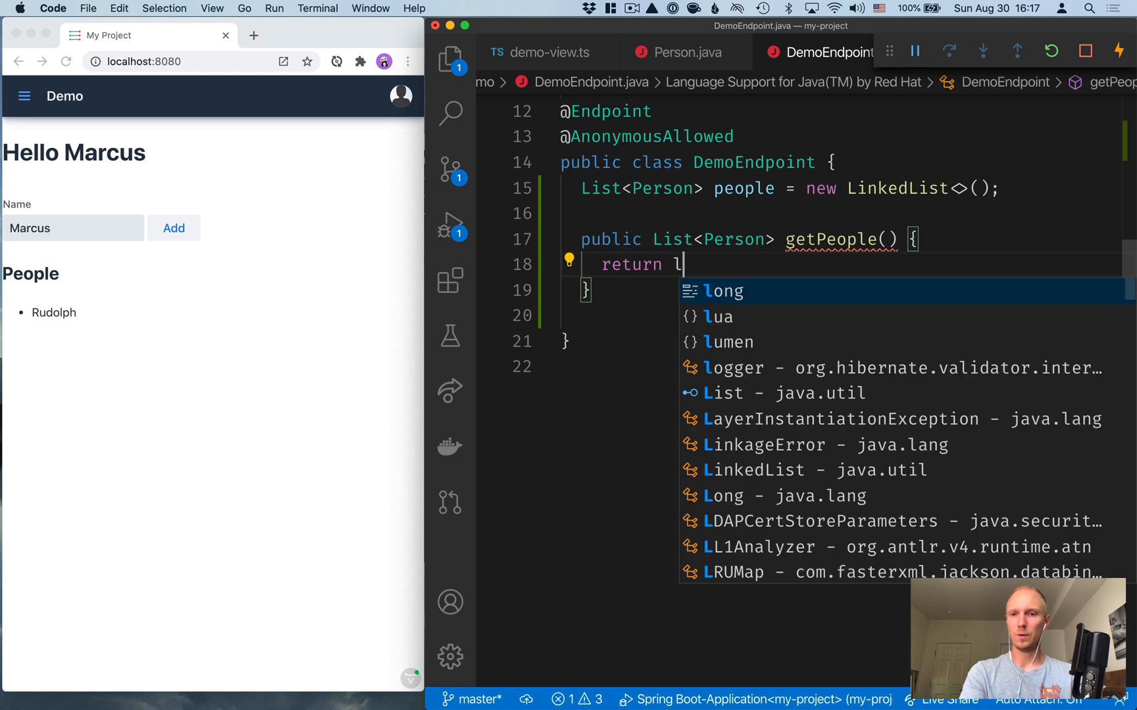
pyautogui.write('people;')
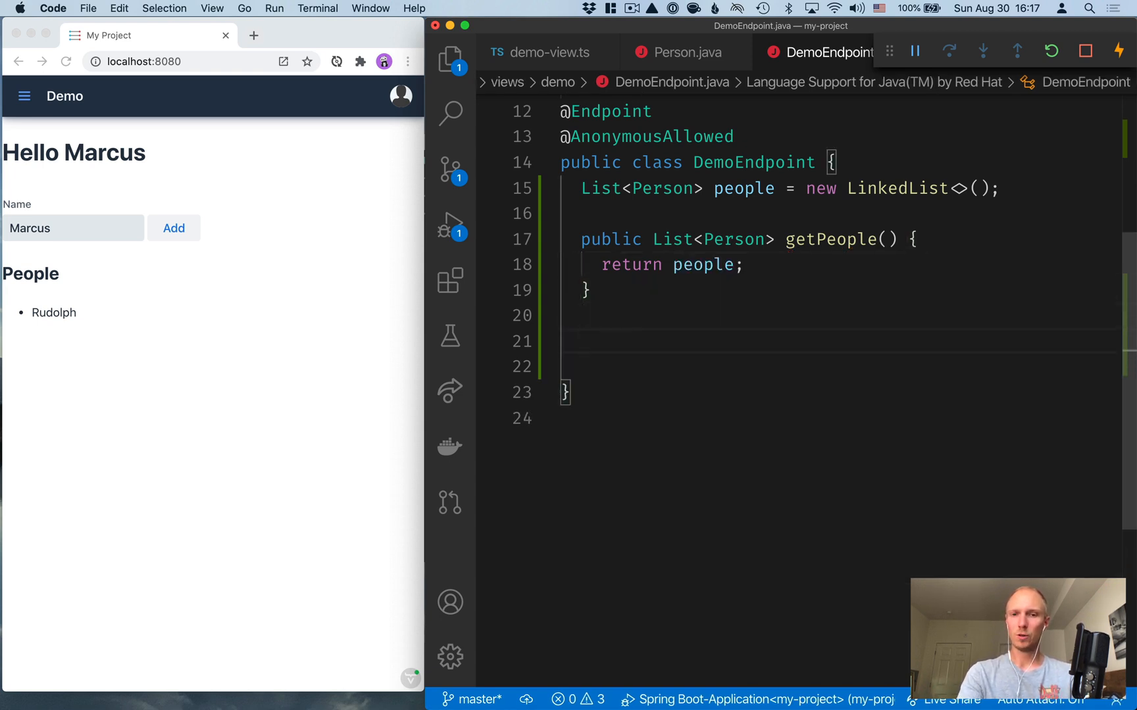
# Step: Begin public Person savePerson(String name) by creating a new Person from name
pyautogui.write('public L')
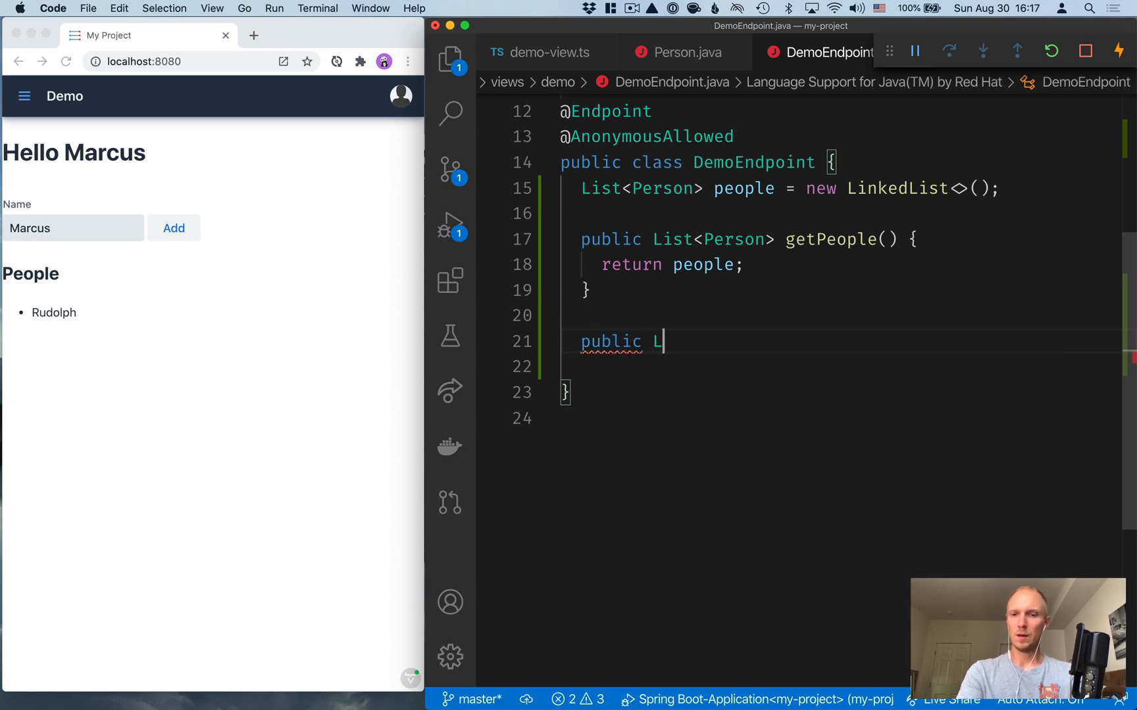
pyautogui.write('Person')
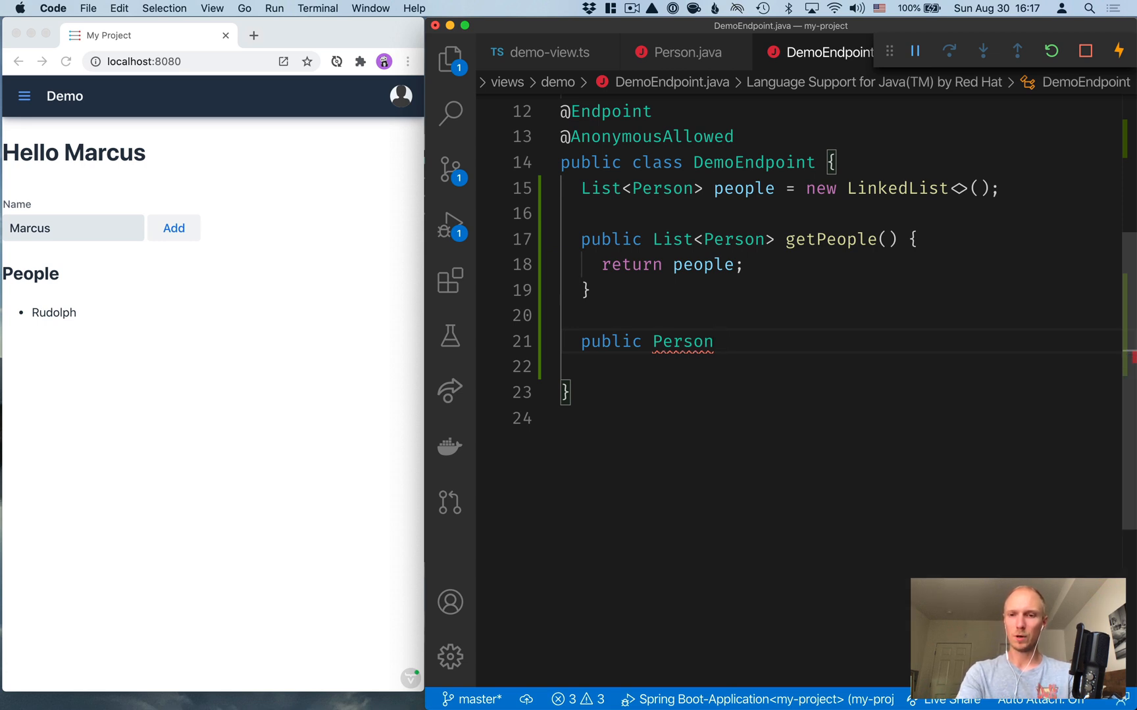
pyautogui.write('savePerson(')
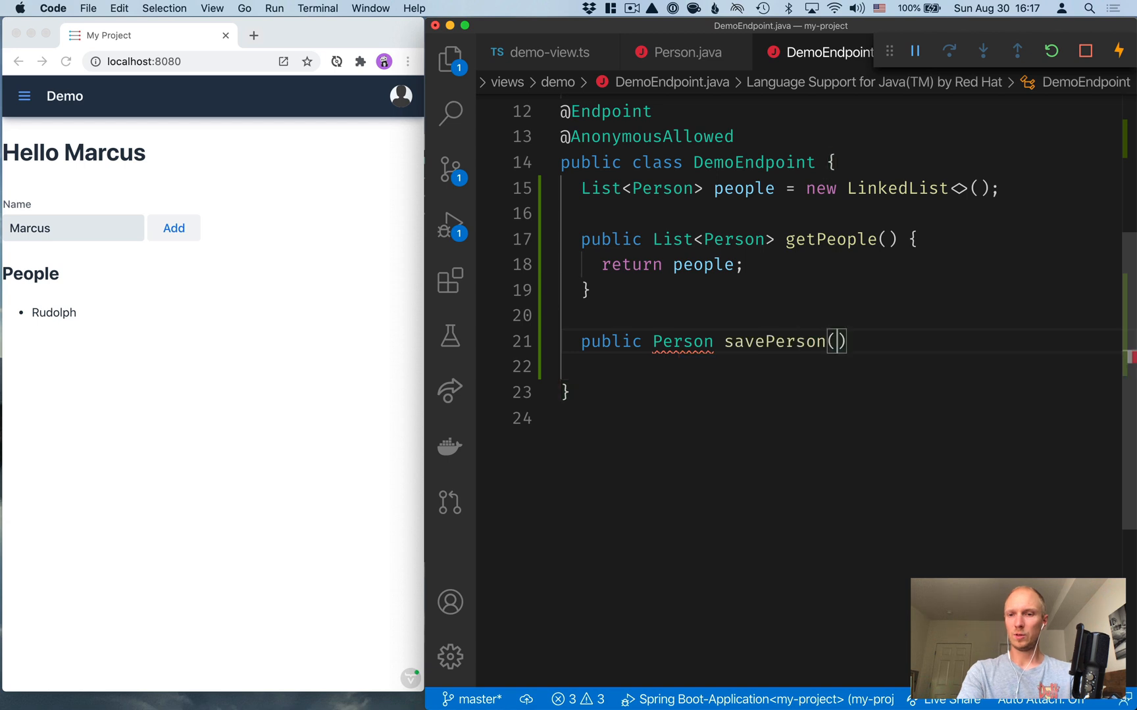
pyautogui.write('String name')
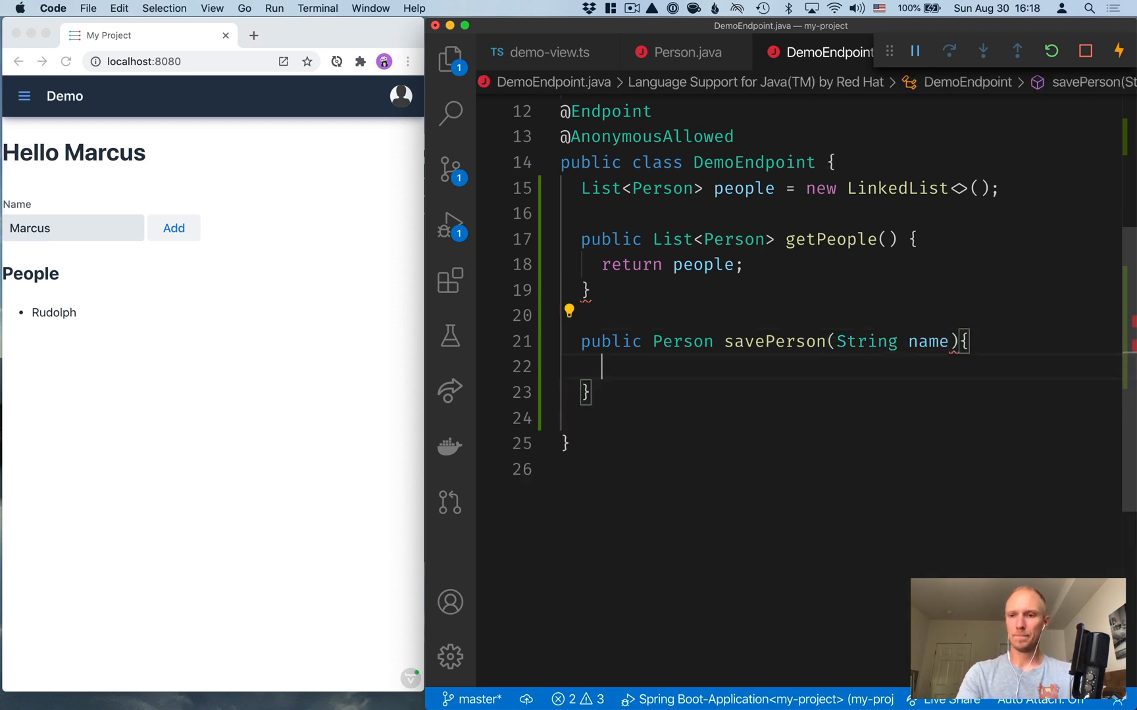
pyautogui.write('new')
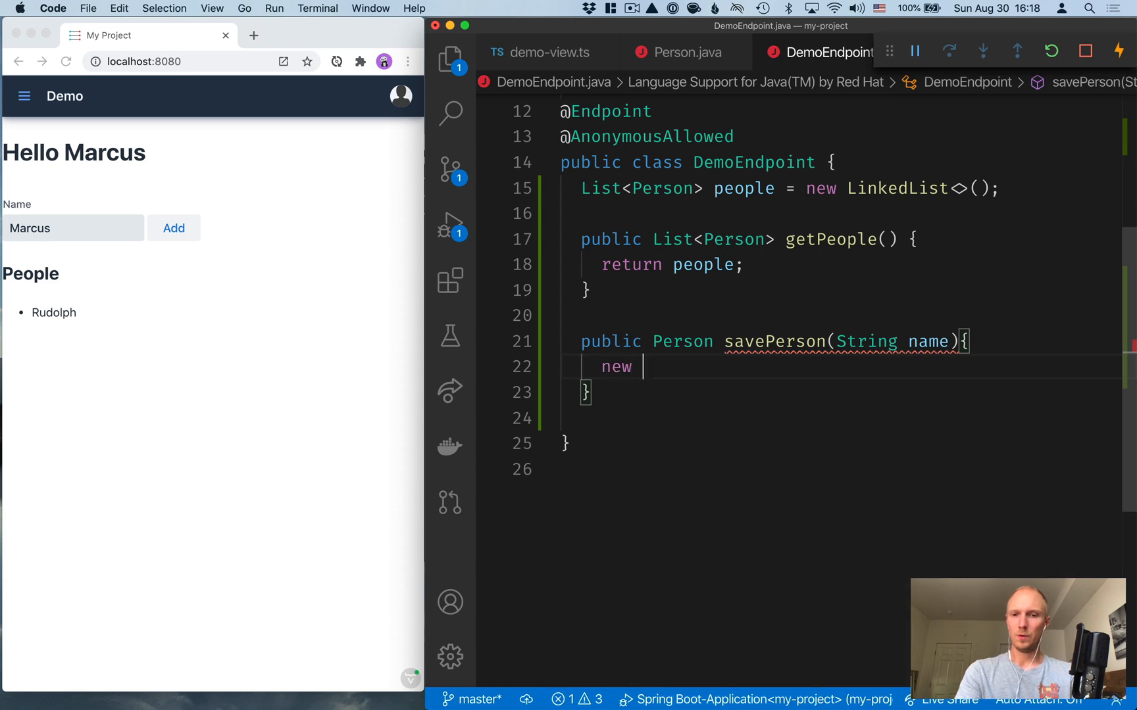
pyautogui.write('Person(name);')
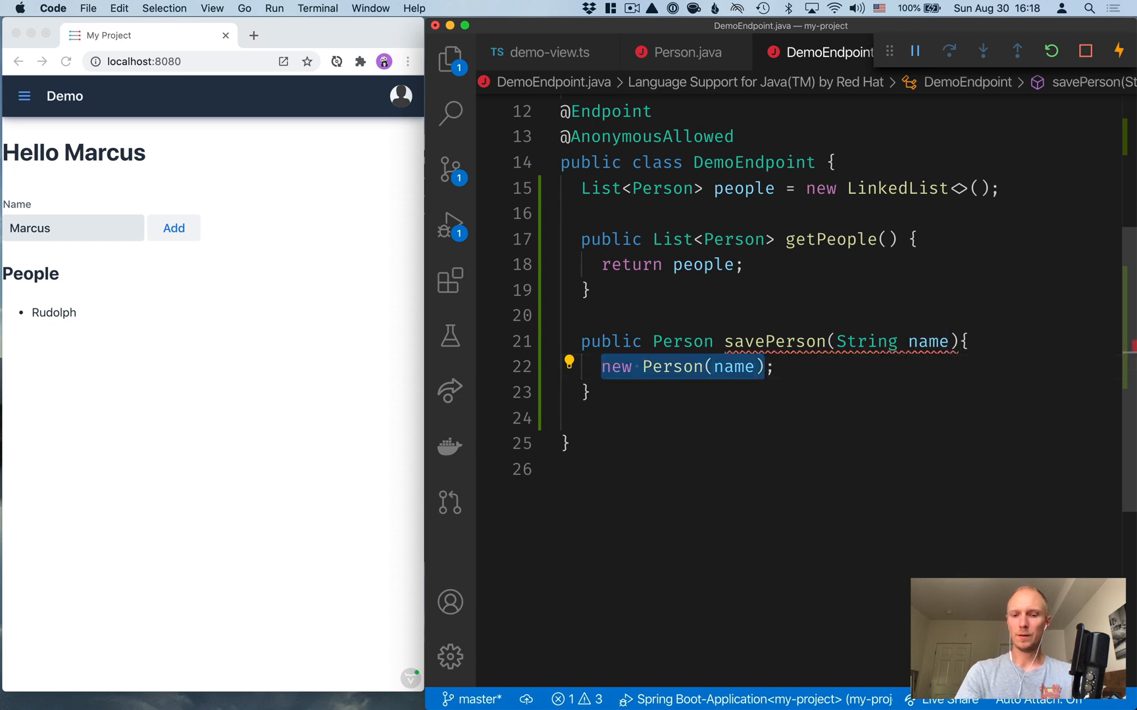
pyautogui.write('Person person =')
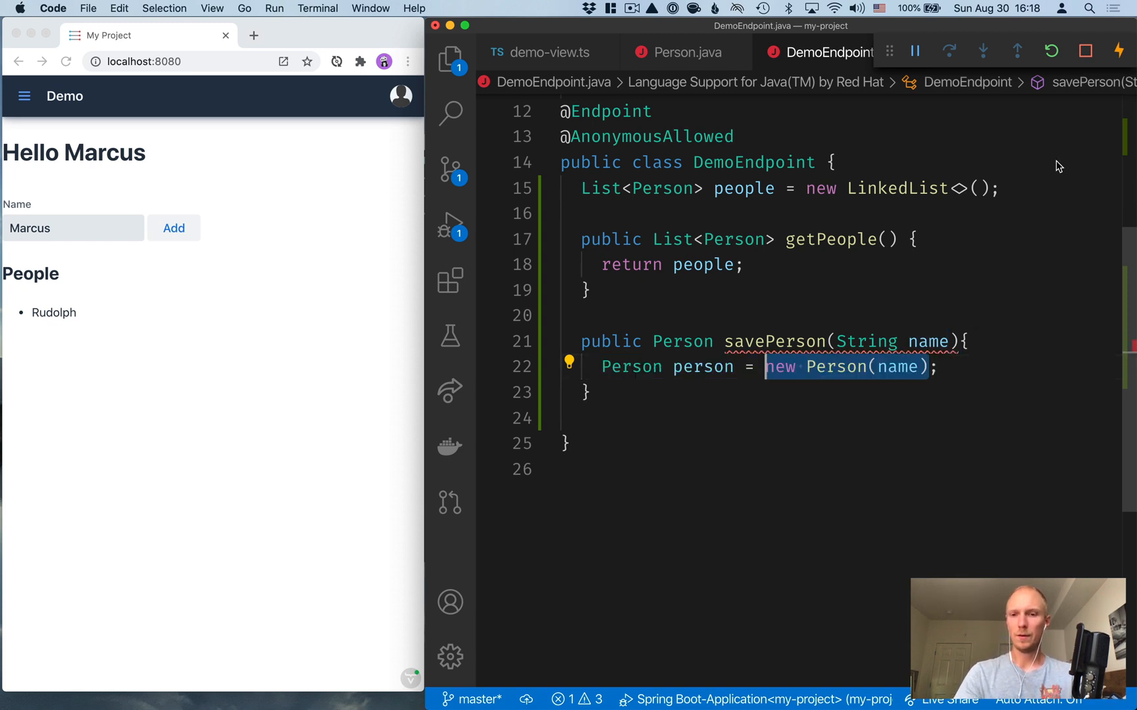
# Step: Add the person to people, return it, and go back to demo-view.ts
pyautogui.press('F2')
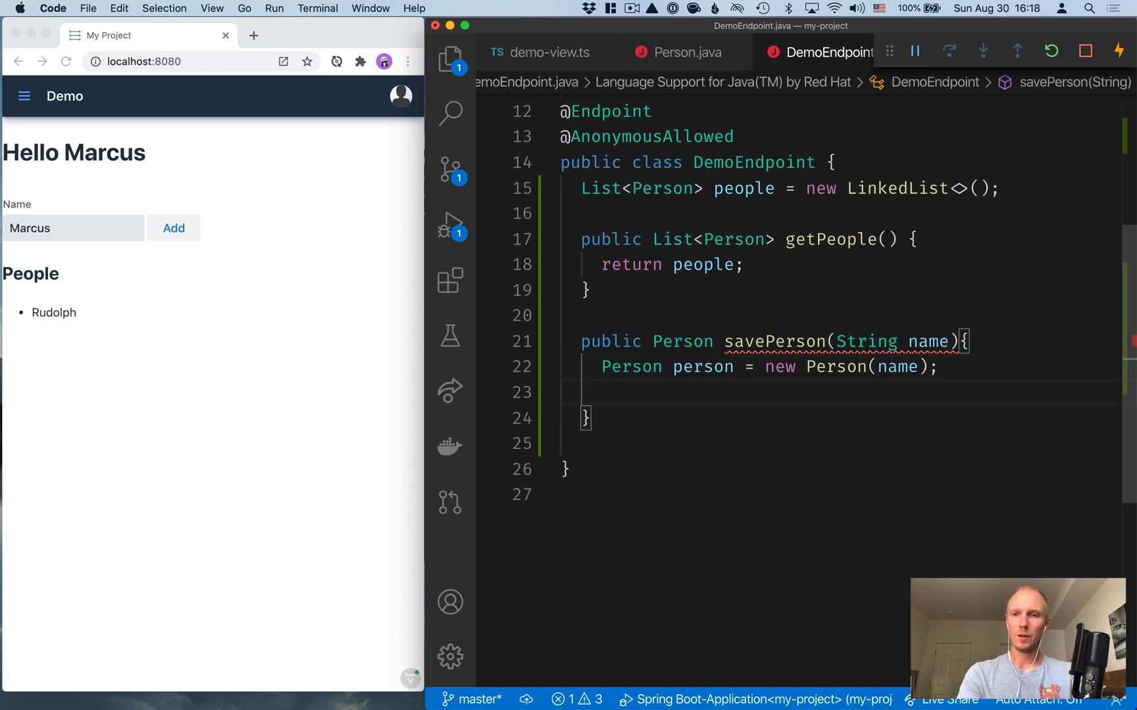
pyautogui.write('p')
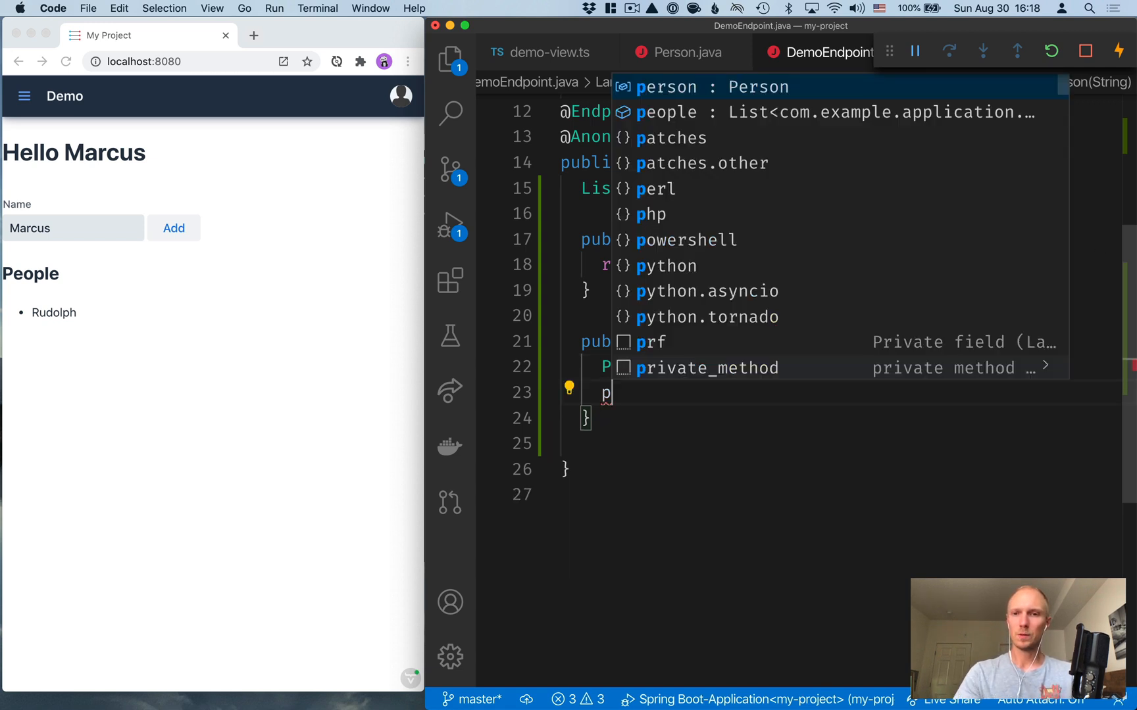
pyautogui.write('eople.add(')
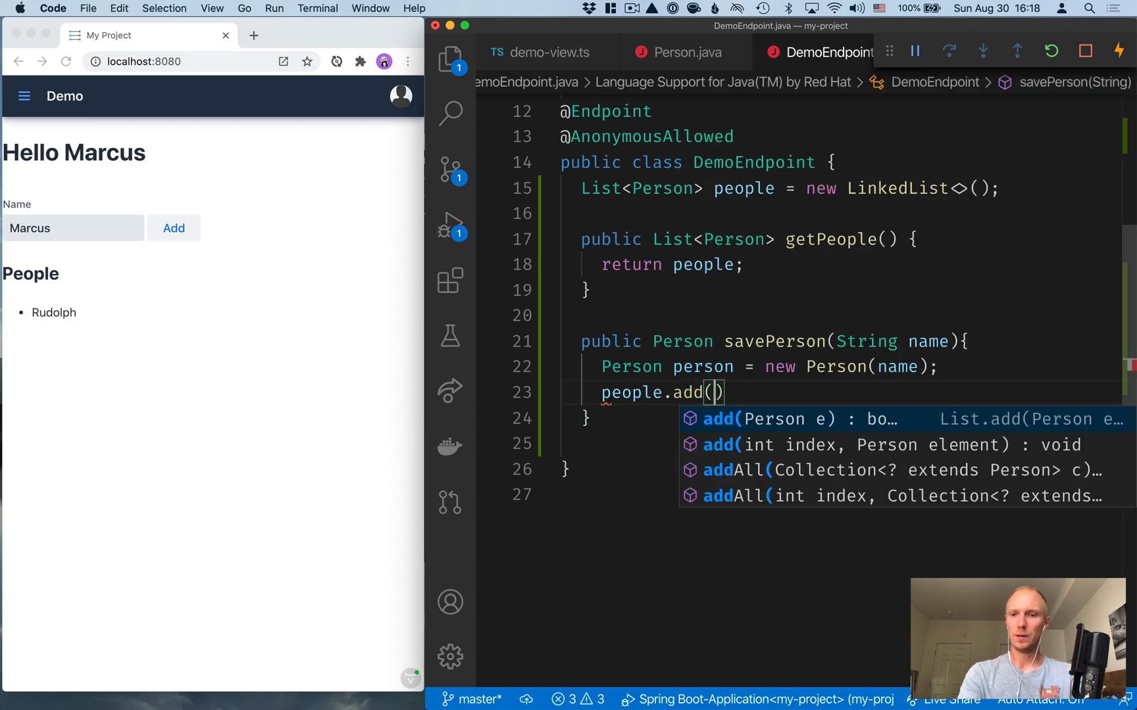
pyautogui.write('person')
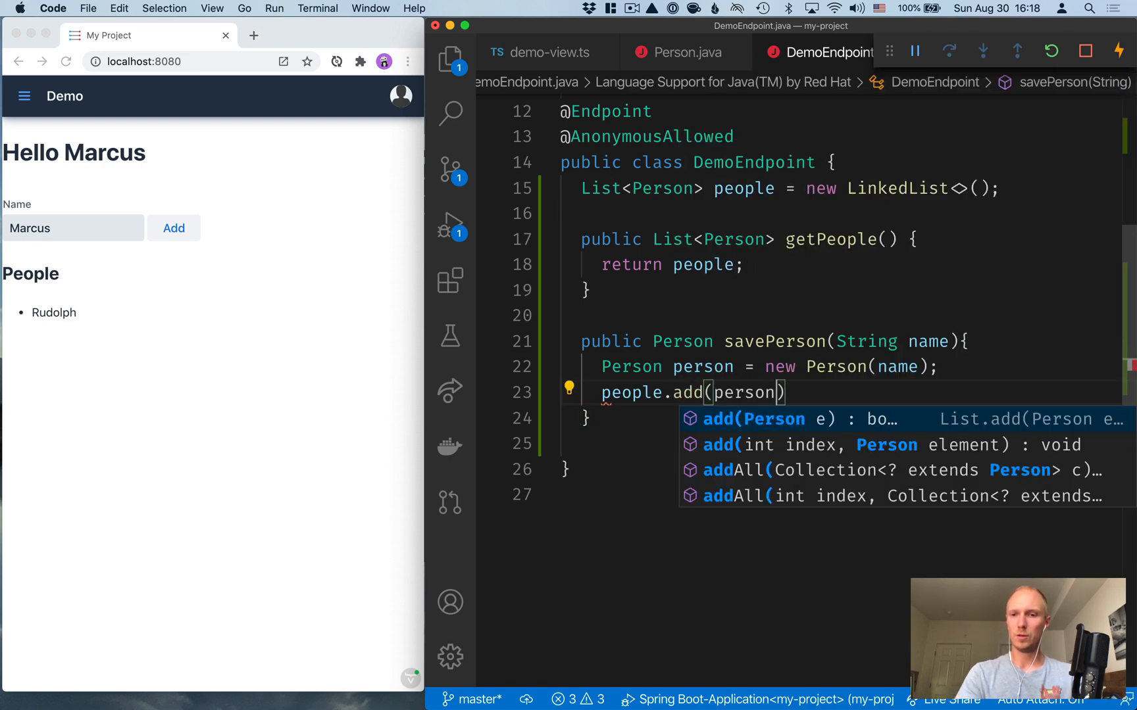
pyautogui.write('re')
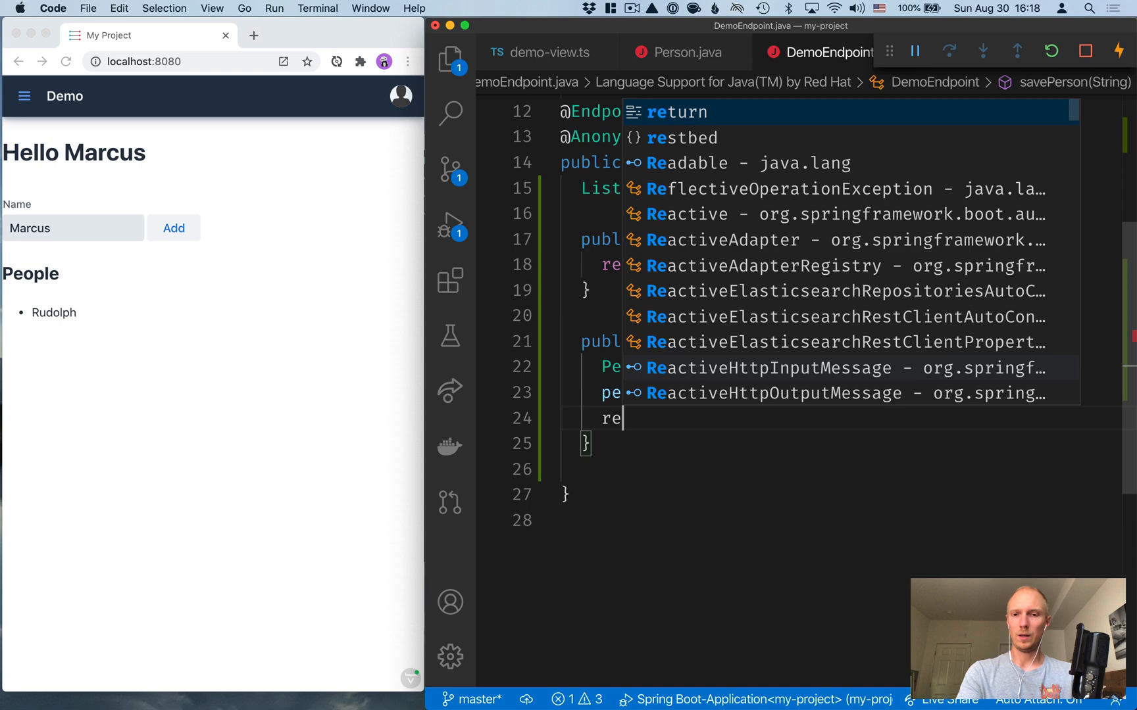
pyautogui.write('son;')
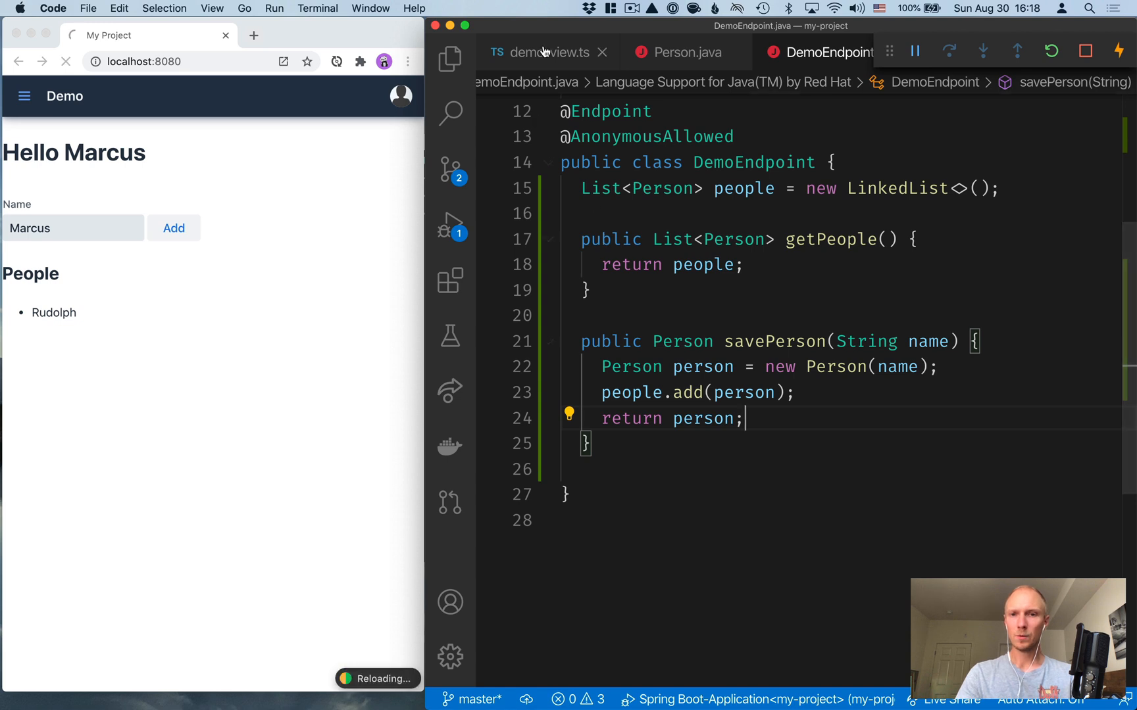
pyautogui.click(540, 52)
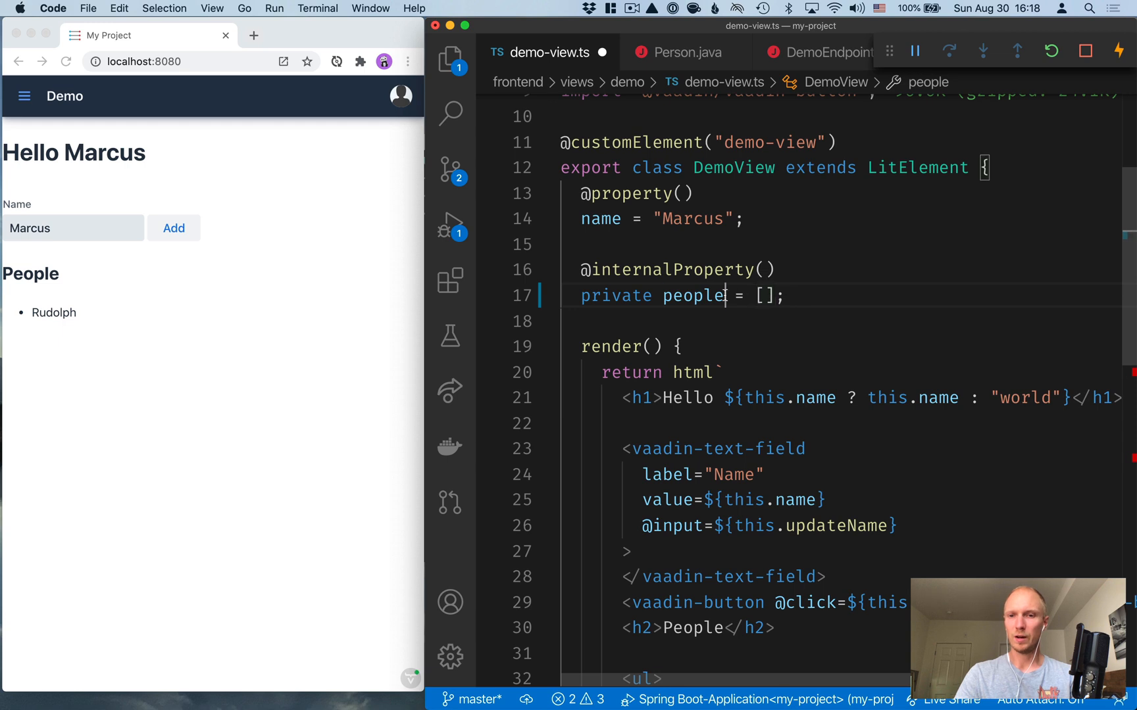
# Step: Annotate the people property with the type Person[]
pyautogui.write(': P')
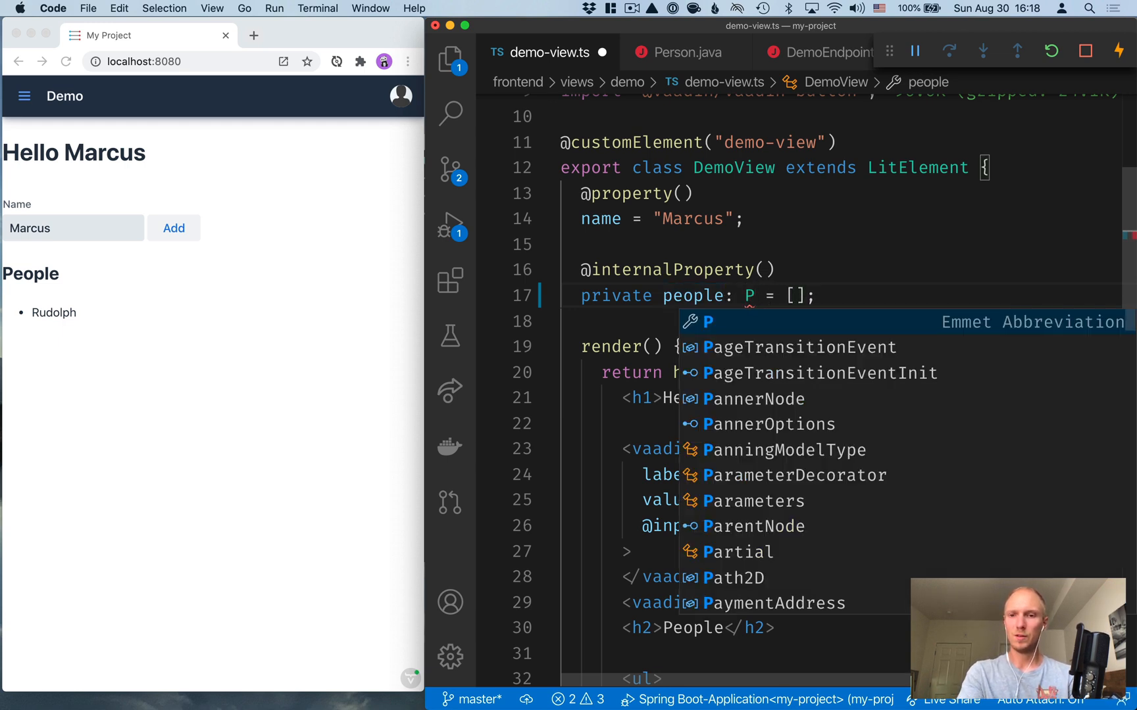
pyautogui.write('erson[')
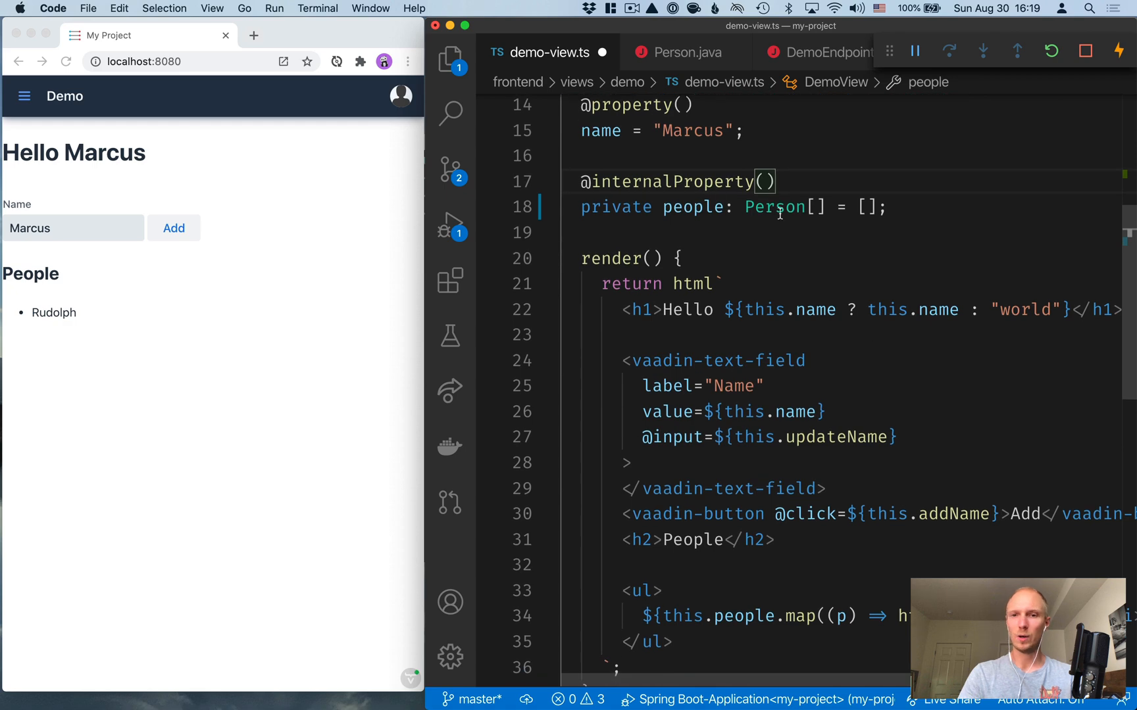
pyautogui.moveTo(692, 207)
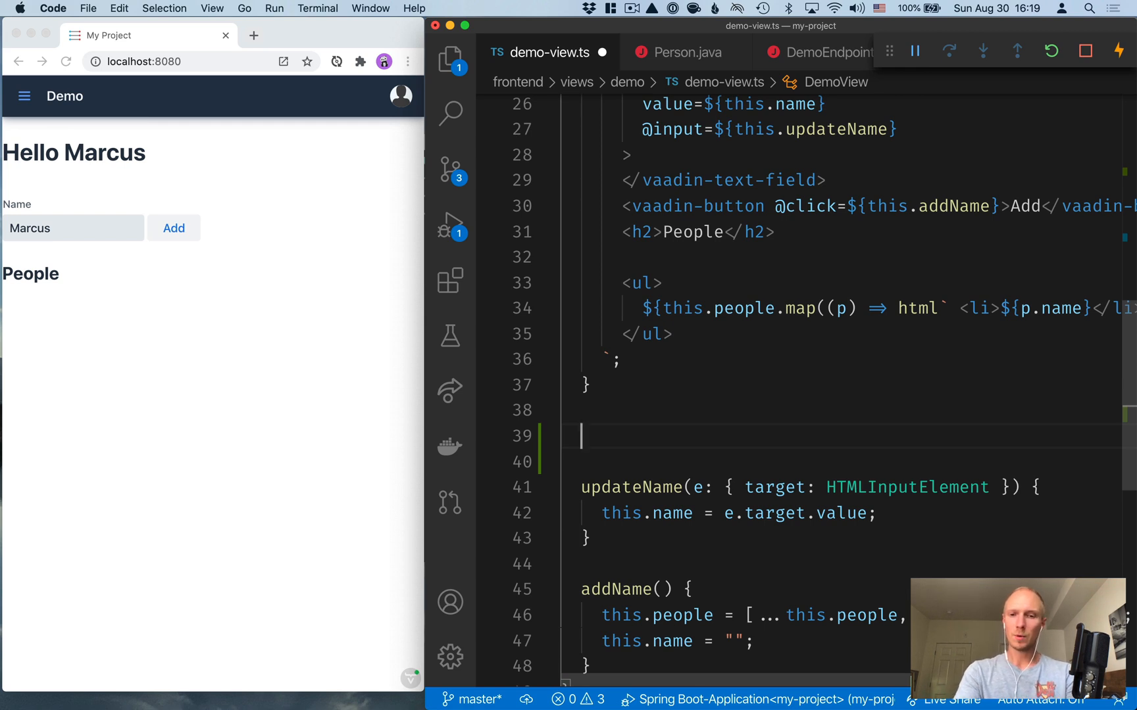
# Step: Add a connectedCallback override that calls super.connectedCallback()
pyautogui.write('connectedCallback(')
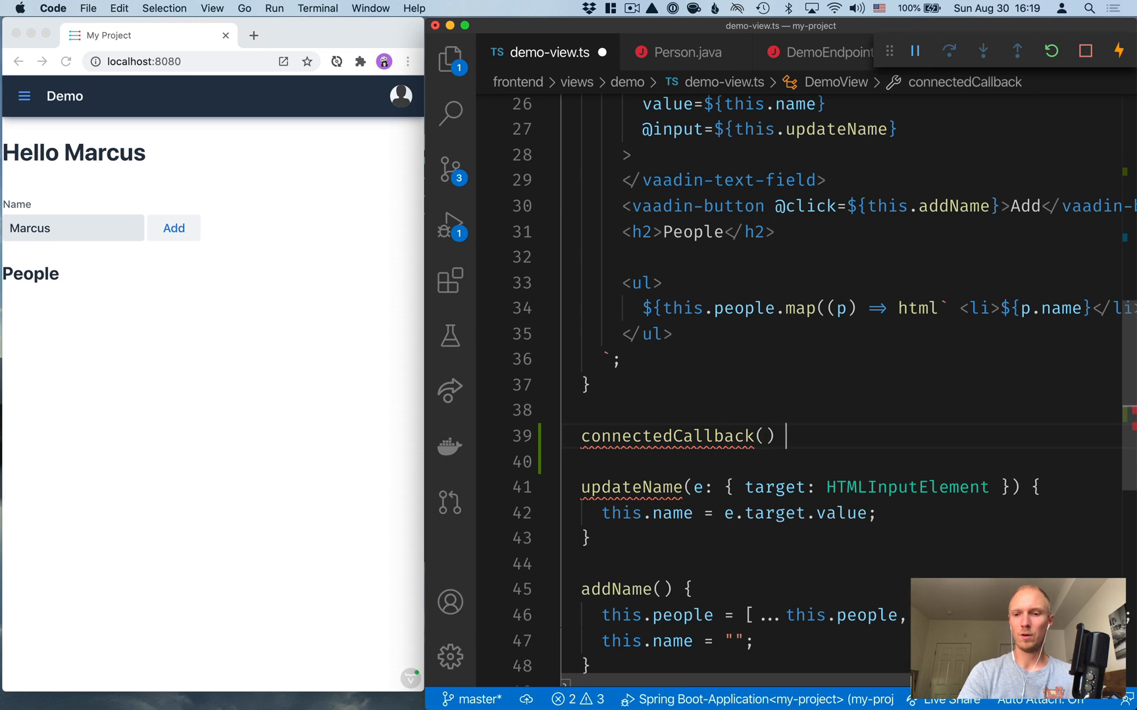
pyautogui.write('{}')
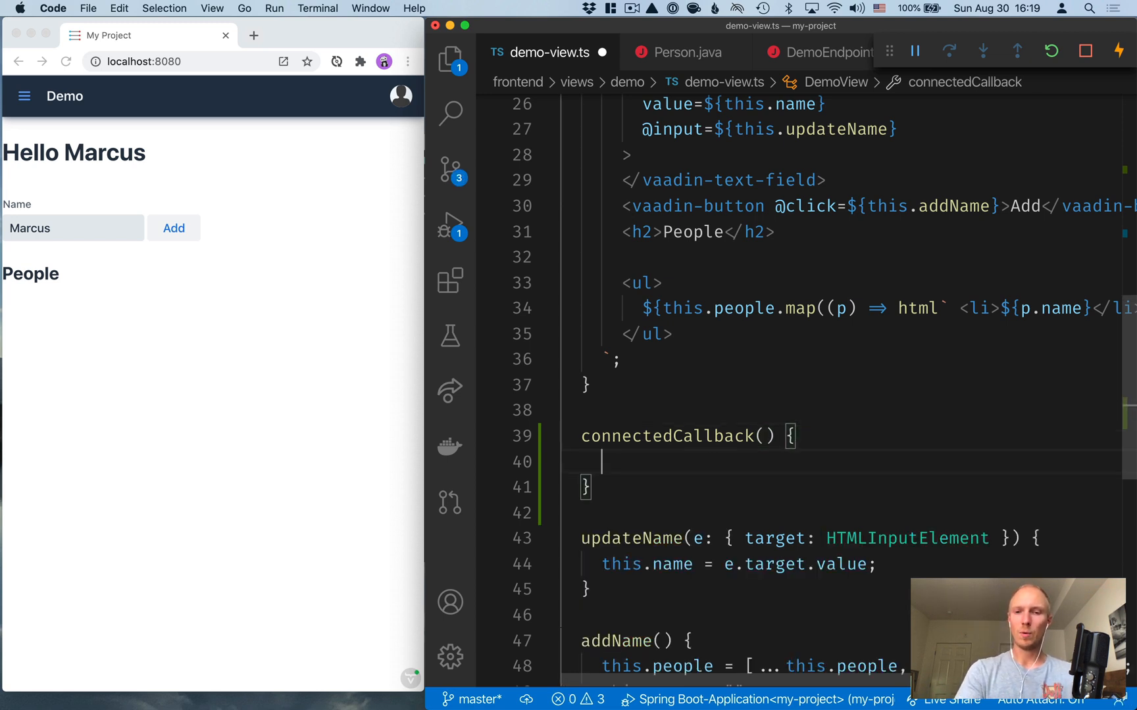
pyautogui.write('super.s')
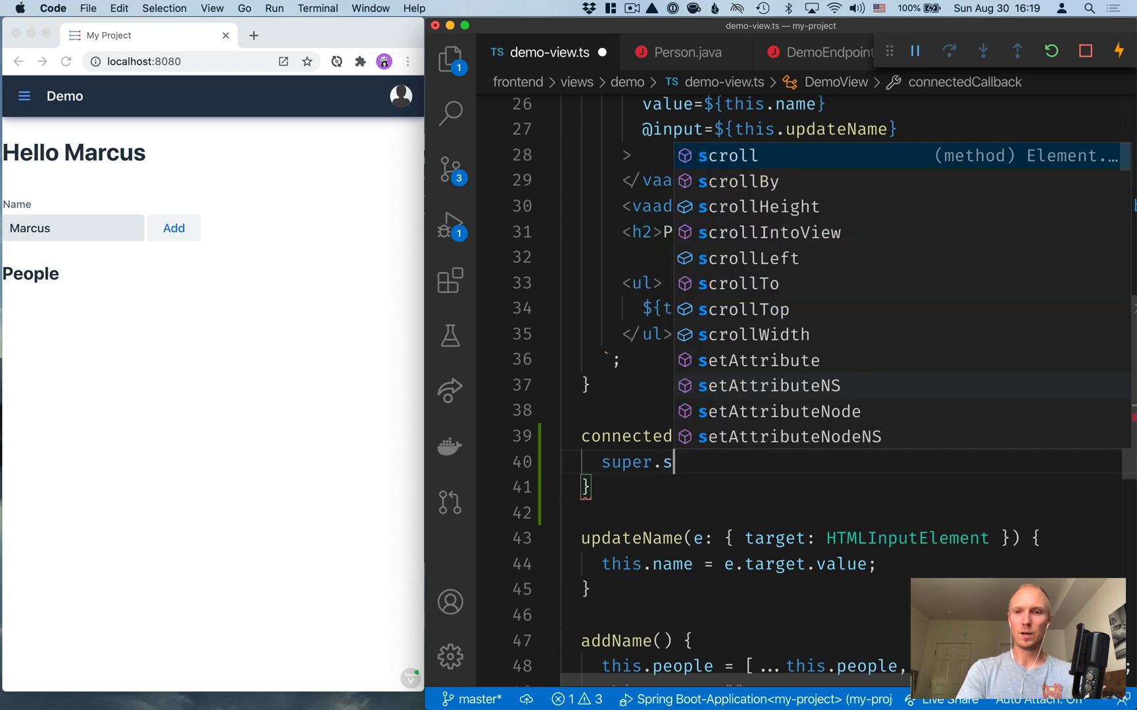
pyautogui.write('connectedCallback')
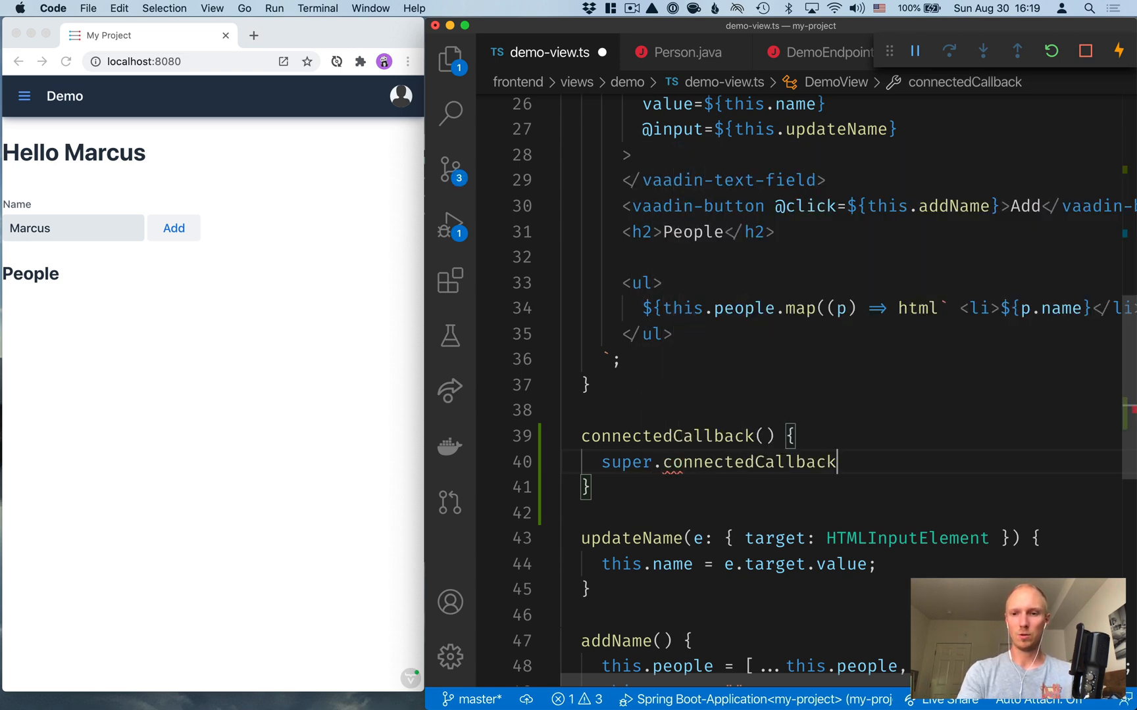
pyautogui.write('();')
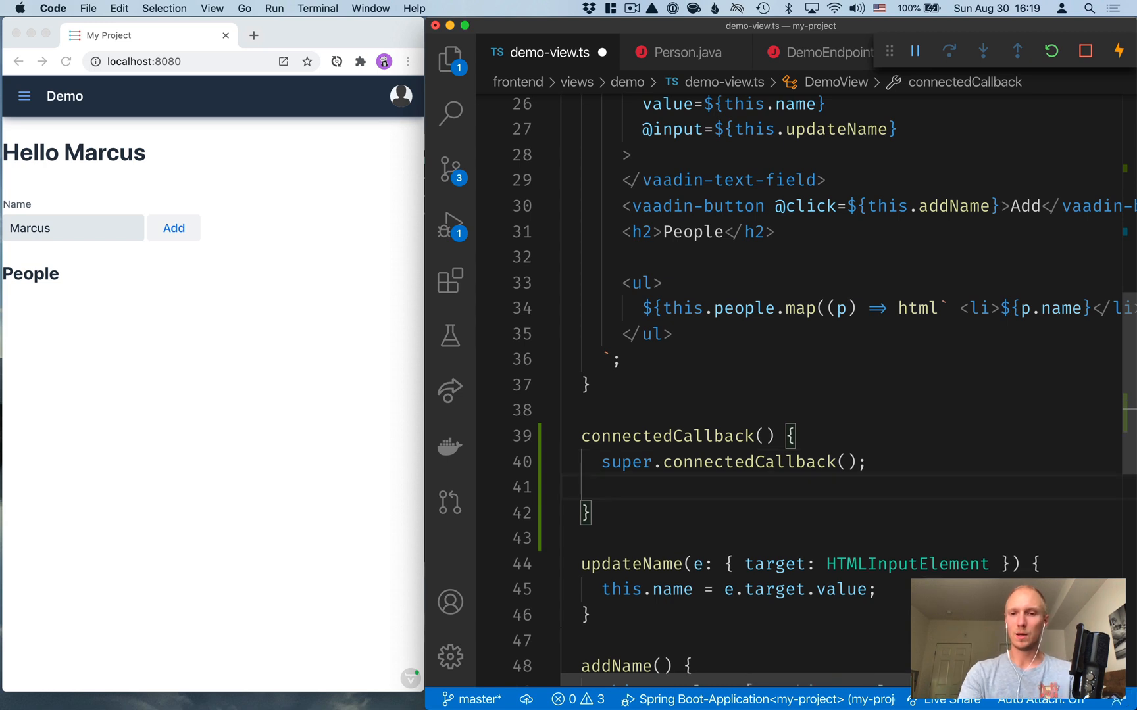
# Step: Make connectedCallback async and assign this.people = await getPeople()
pyautogui.click(602, 487)
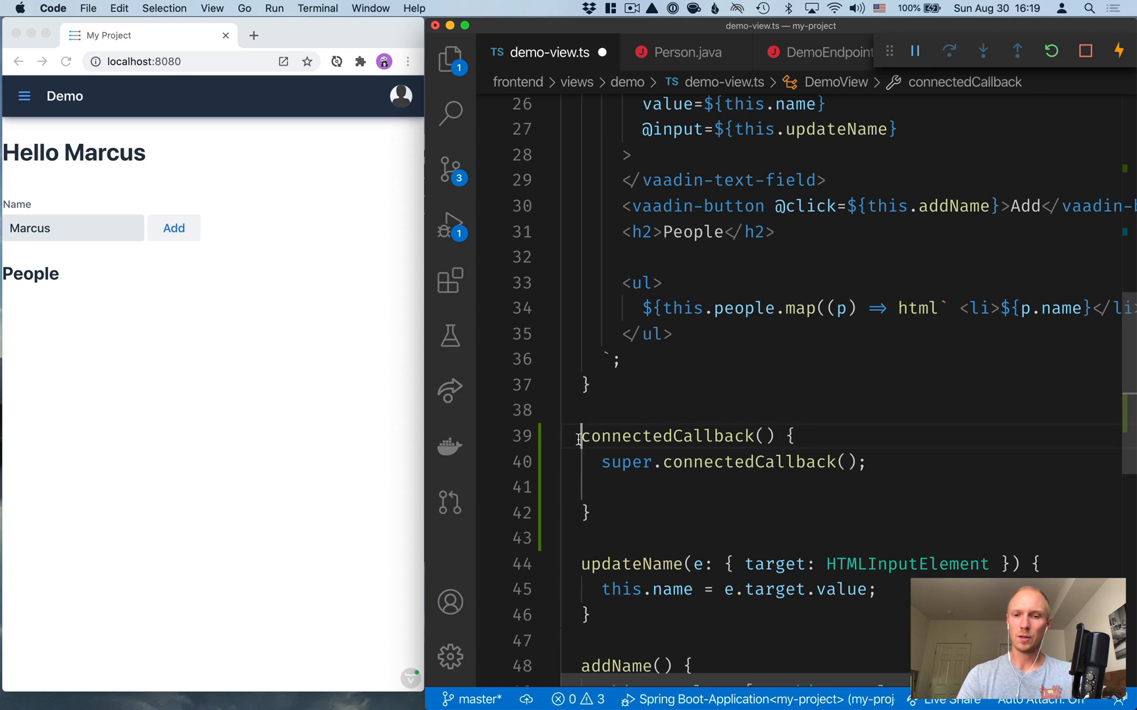
pyautogui.doubleClick(667, 436)
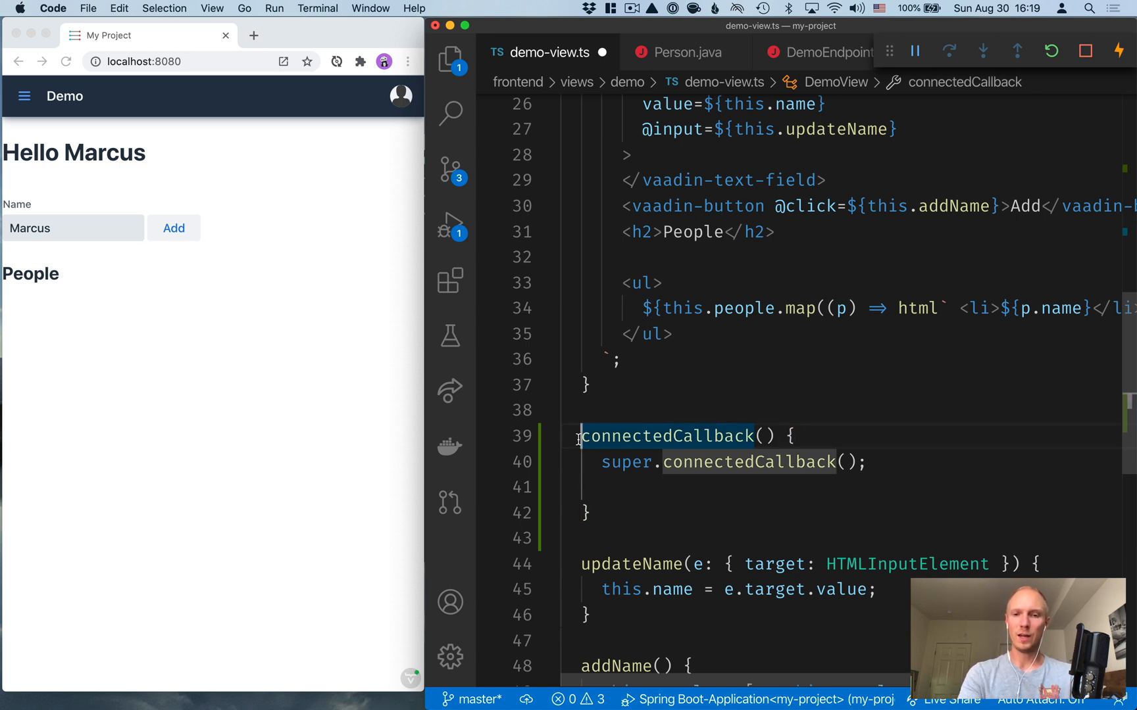
pyautogui.write('a')
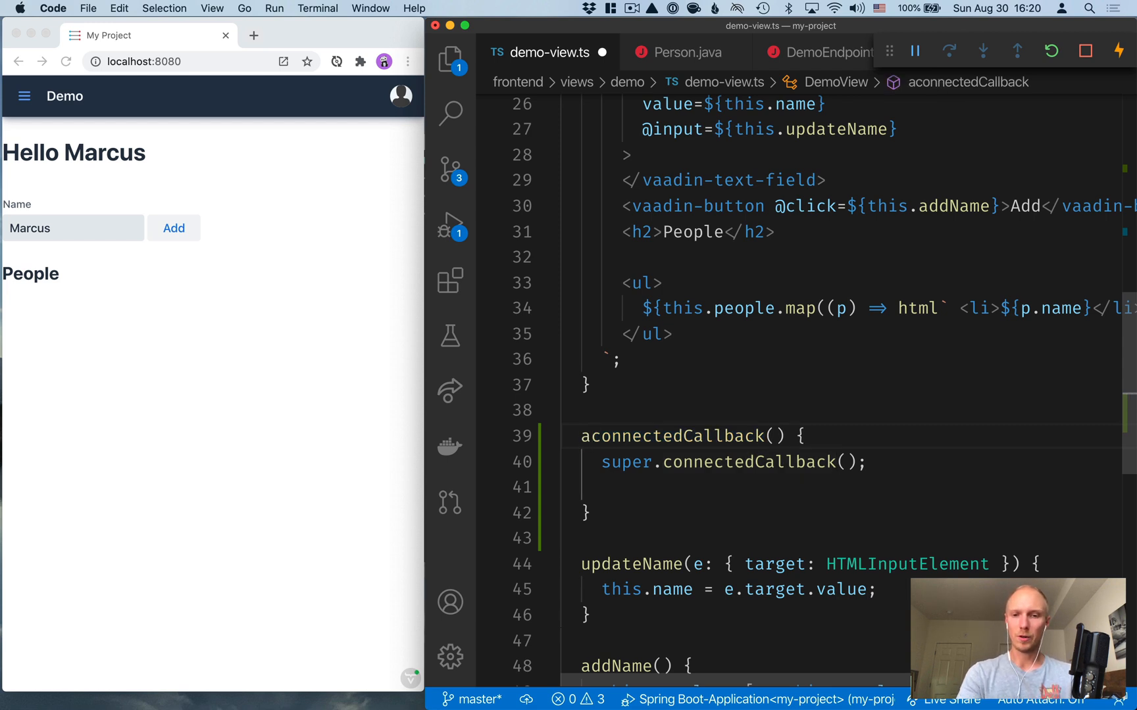
pyautogui.write('sync')
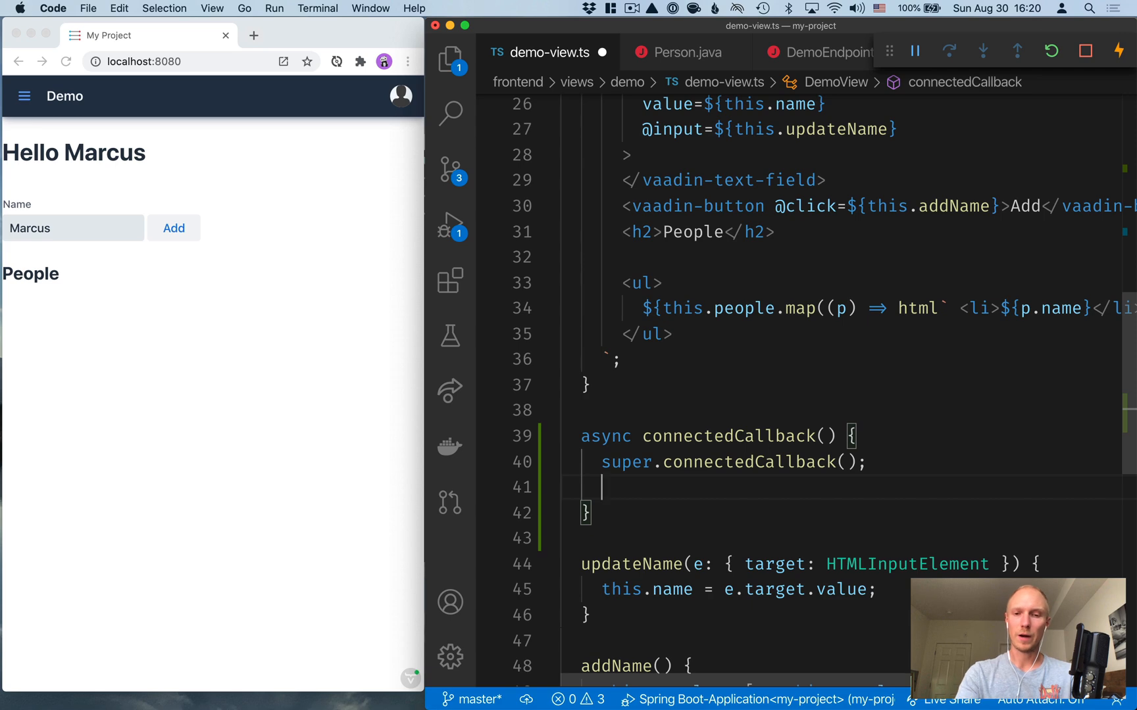
pyautogui.write('this.')
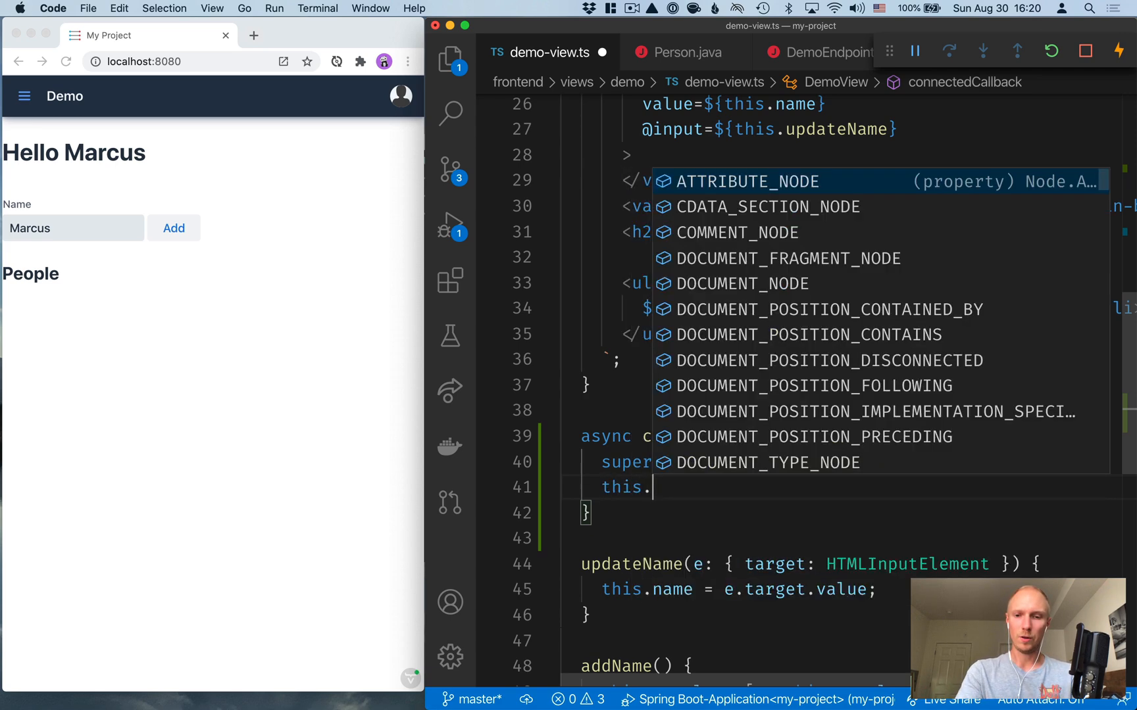
pyautogui.write('people =')
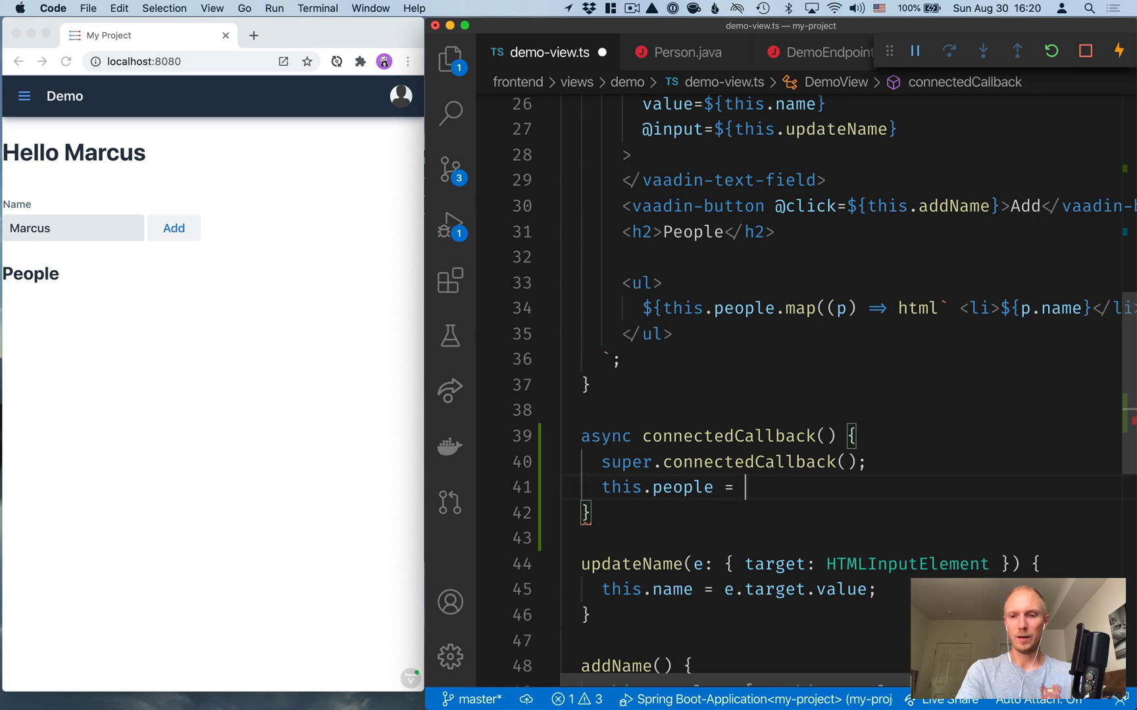
pyautogui.write('await')
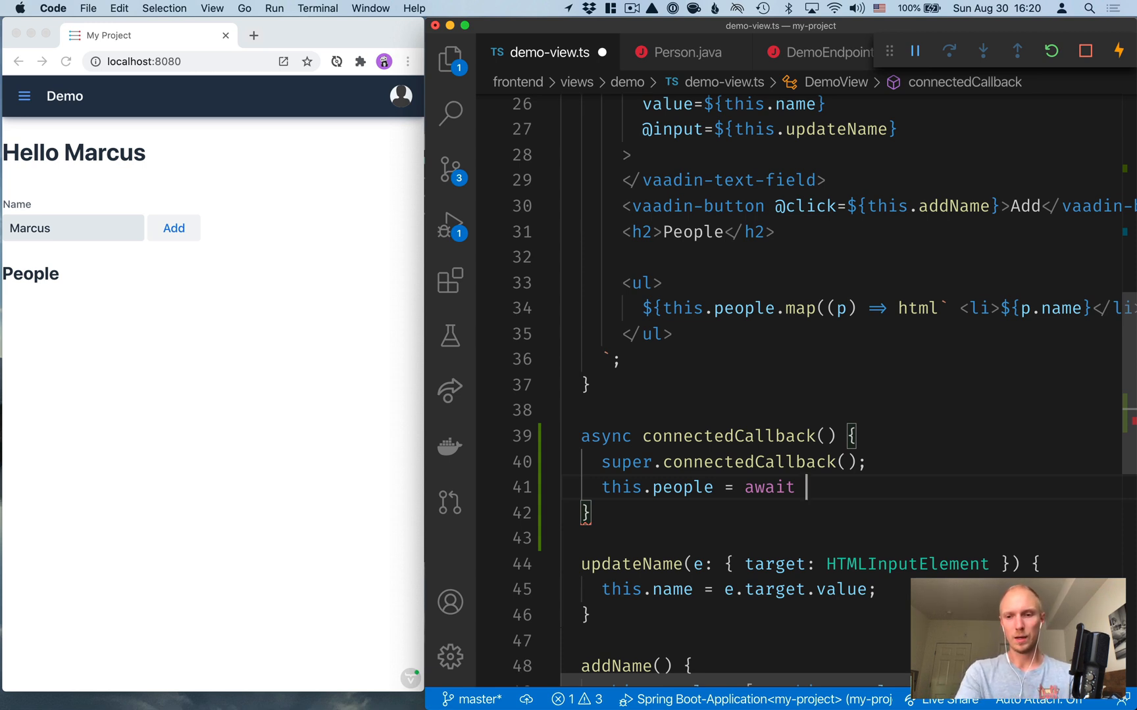
pyautogui.write('getPeople')
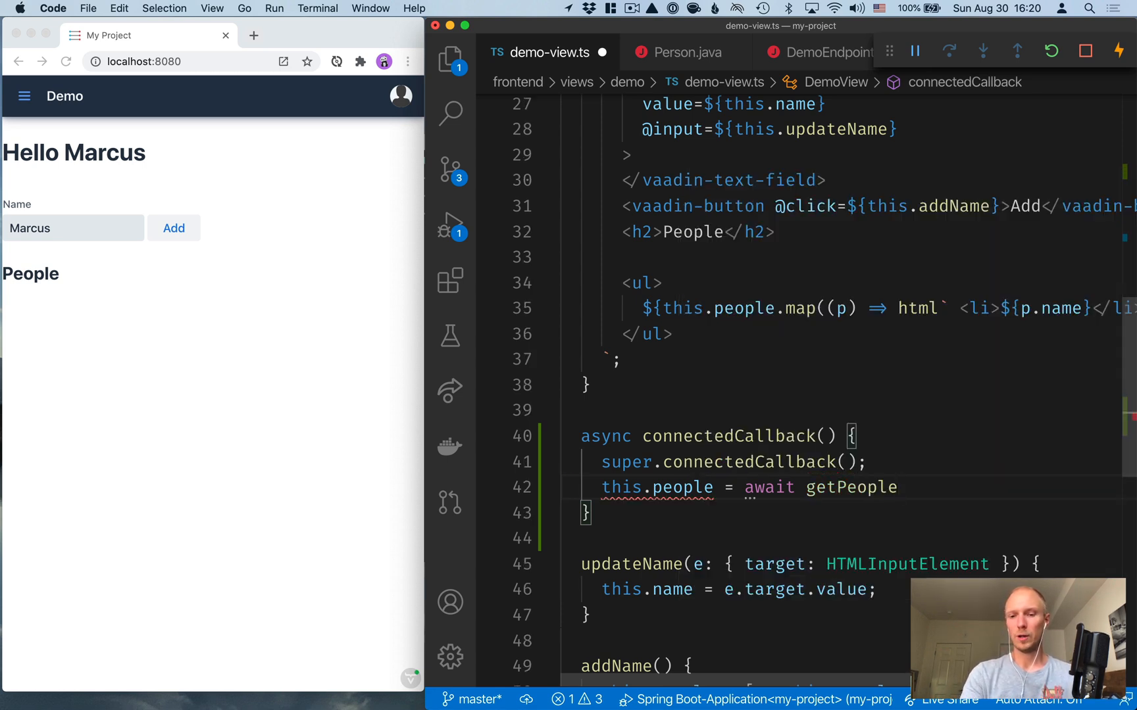
pyautogui.write('();')
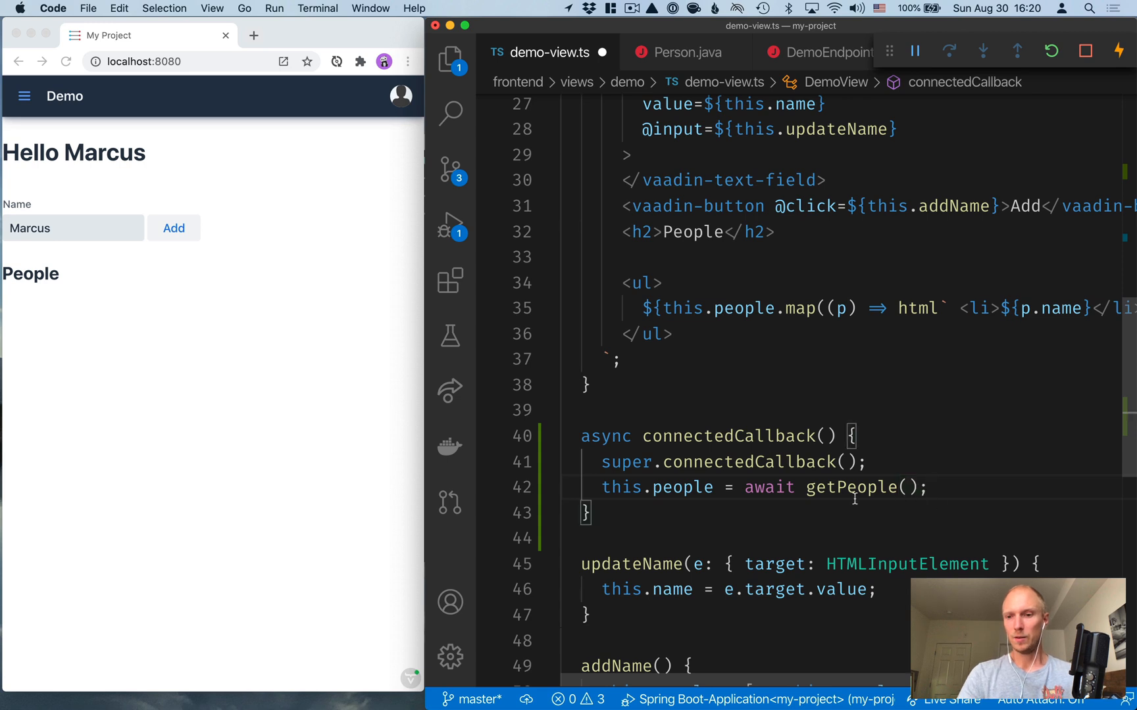
# Step: Check the server getPeople definition in DemoEndpoint, then return to demo-view.ts and scroll to addName
pyautogui.click(822, 52)
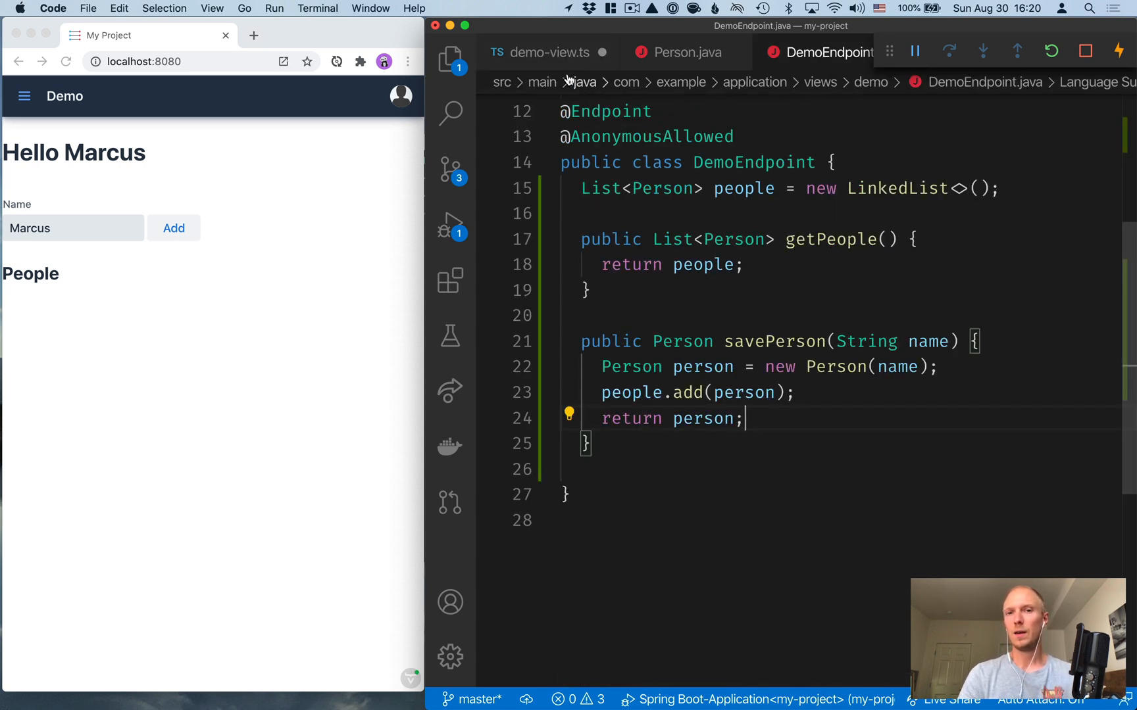
pyautogui.click(547, 52)
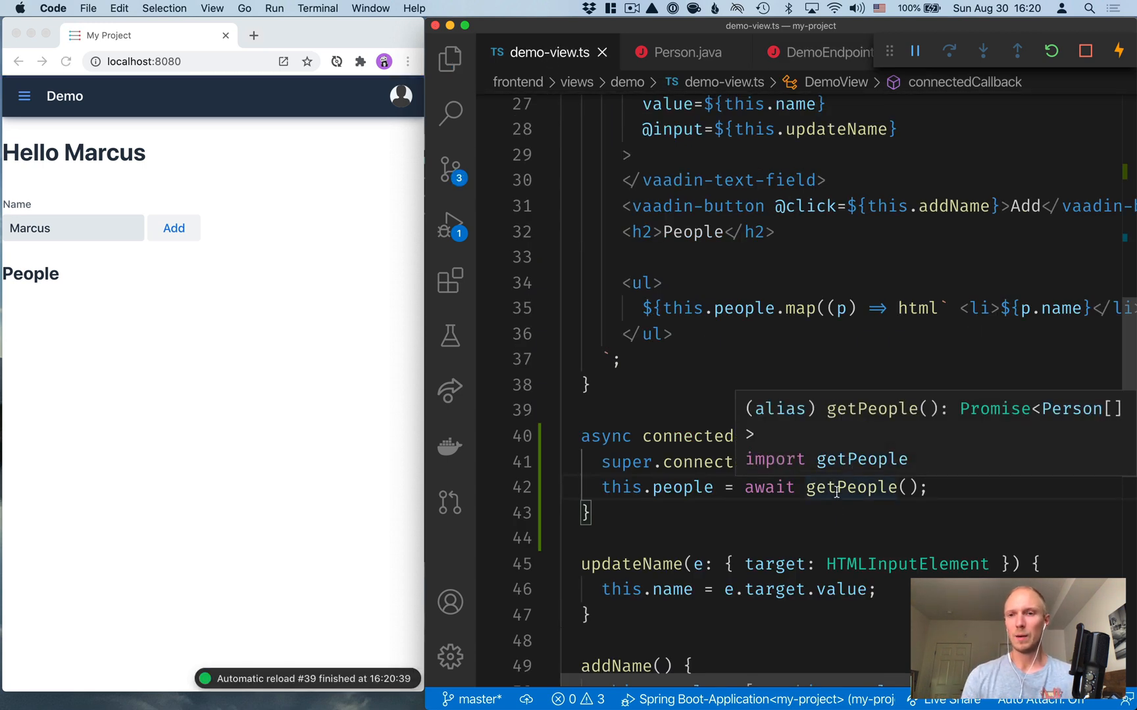
pyautogui.click(820, 52)
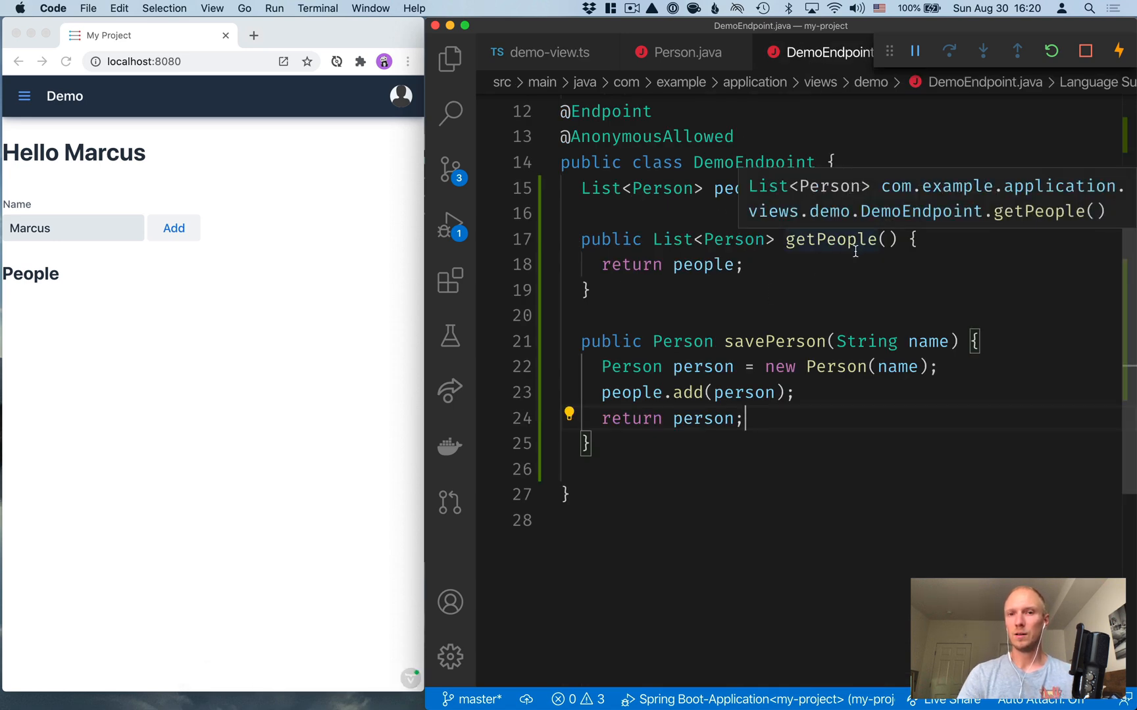
pyautogui.click(540, 52)
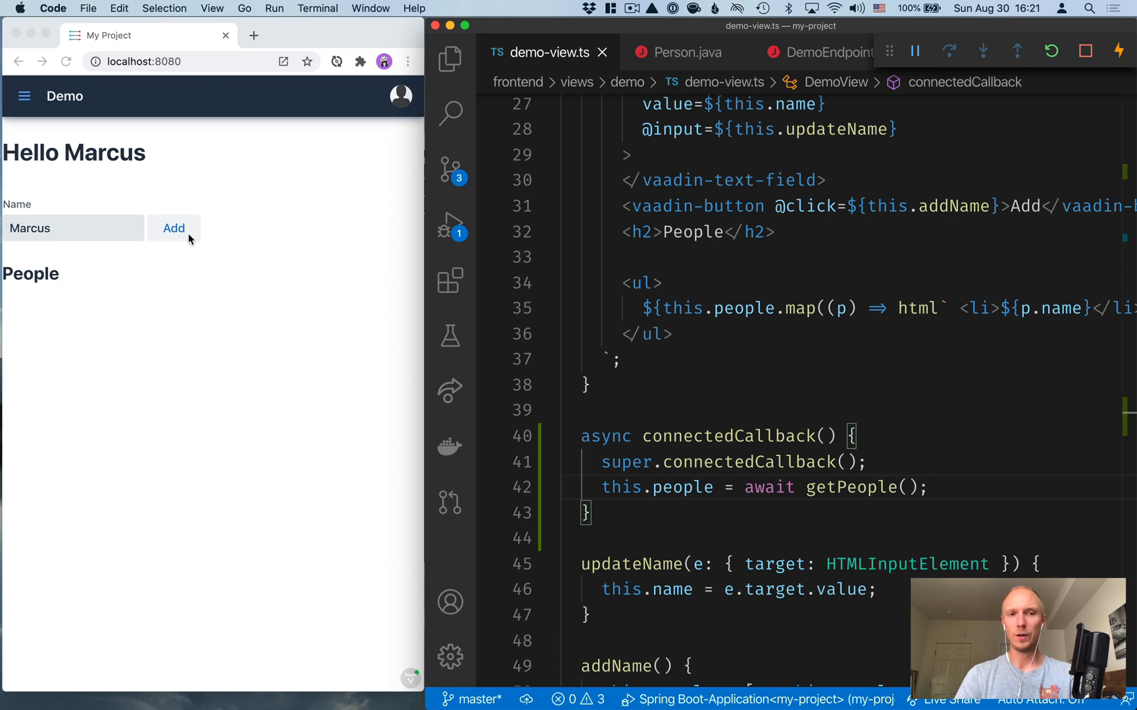
pyautogui.scroll(-3)
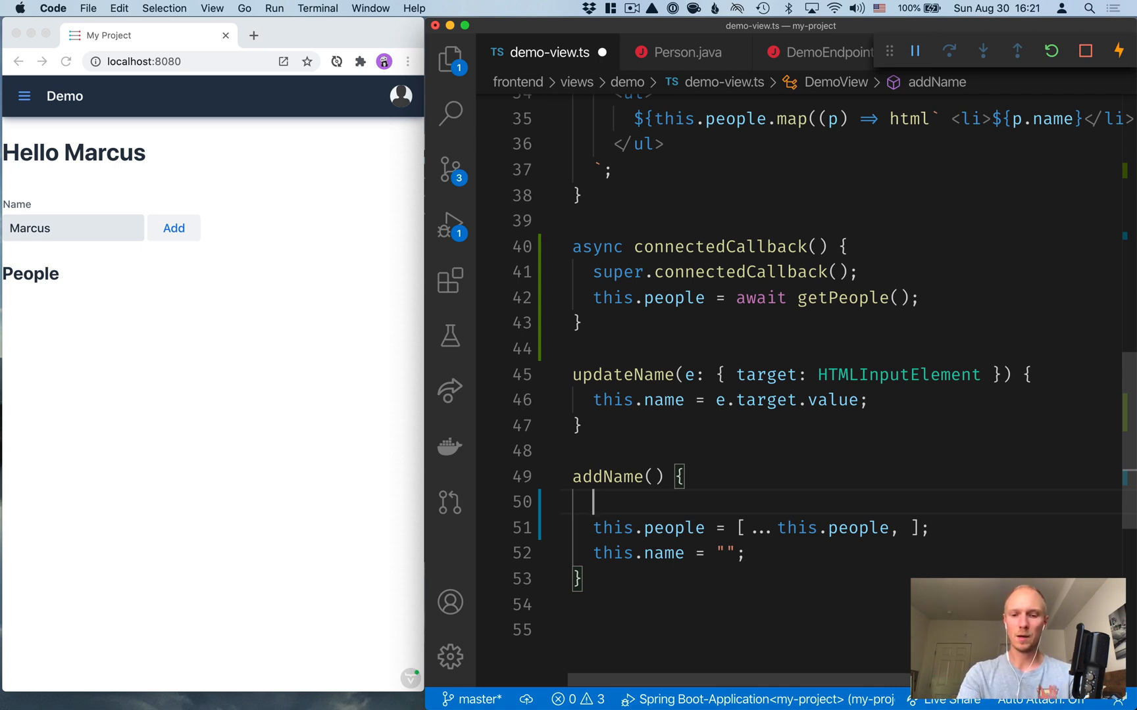
# Step: Make addName async, await savePerson(this.name) into saved, and append saved to people
pyautogui.write('const s')
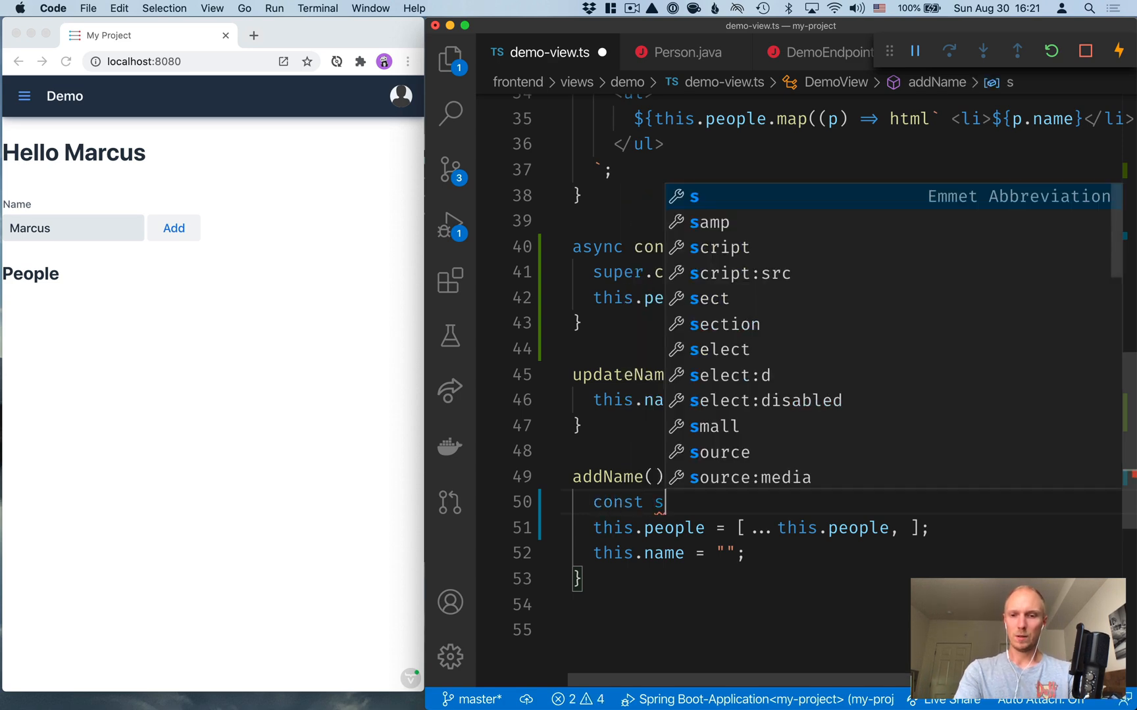
pyautogui.write('aved =')
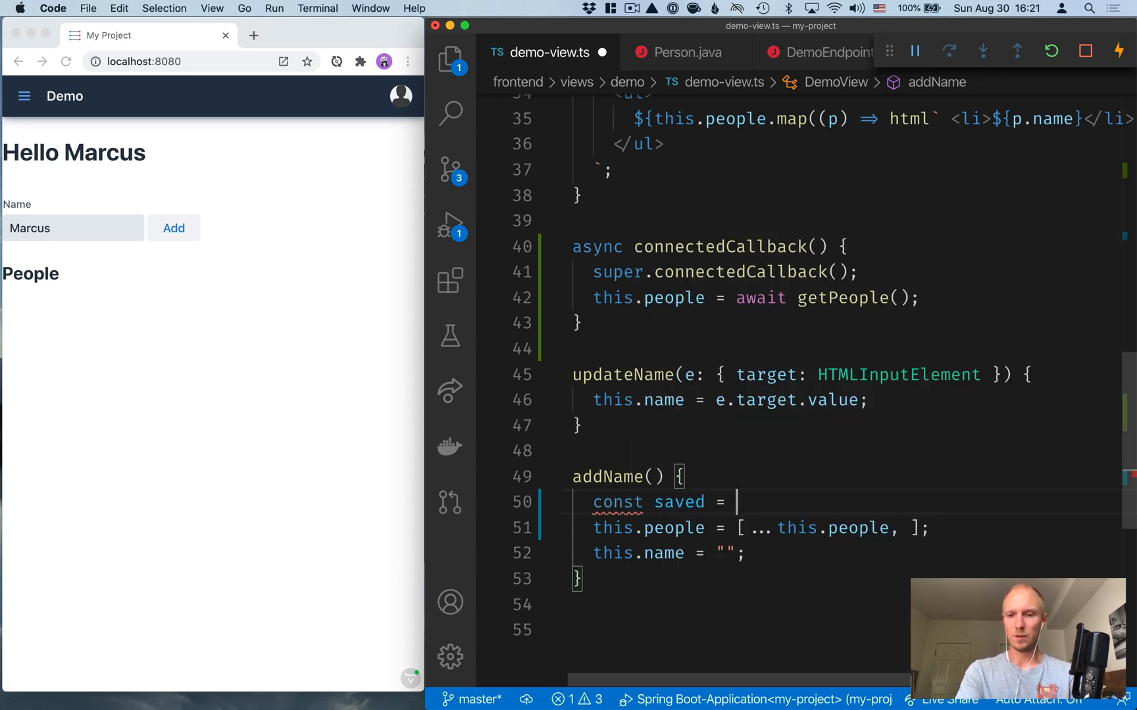
pyautogui.write('await')
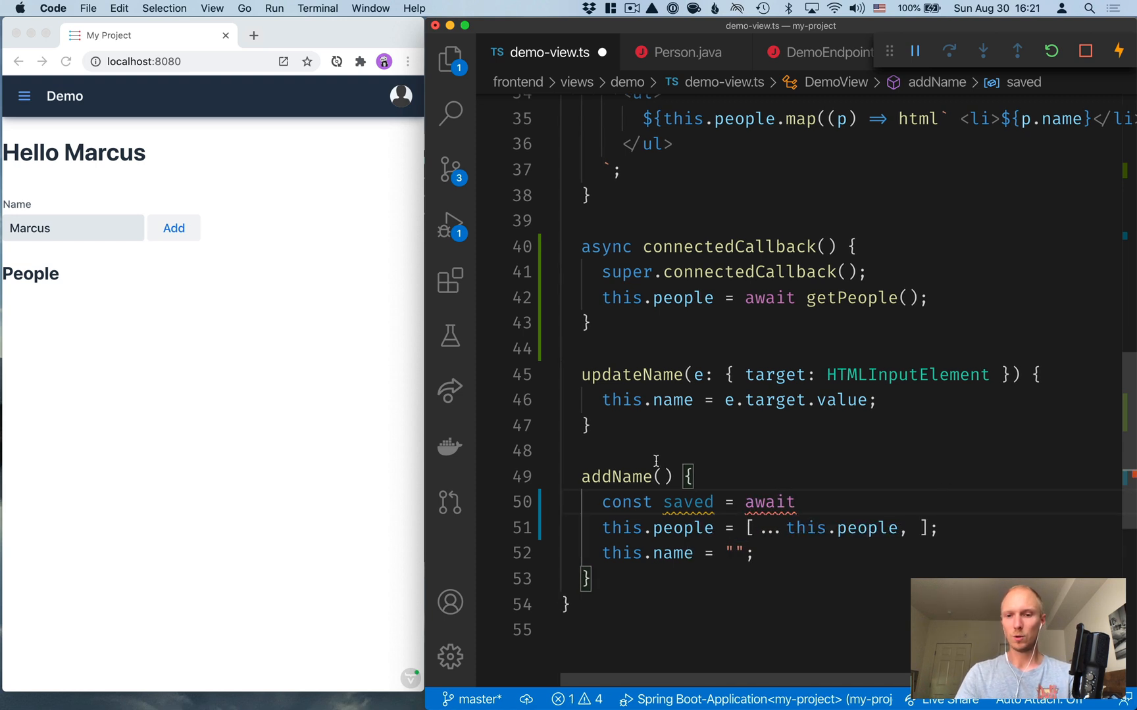
pyautogui.write('async')
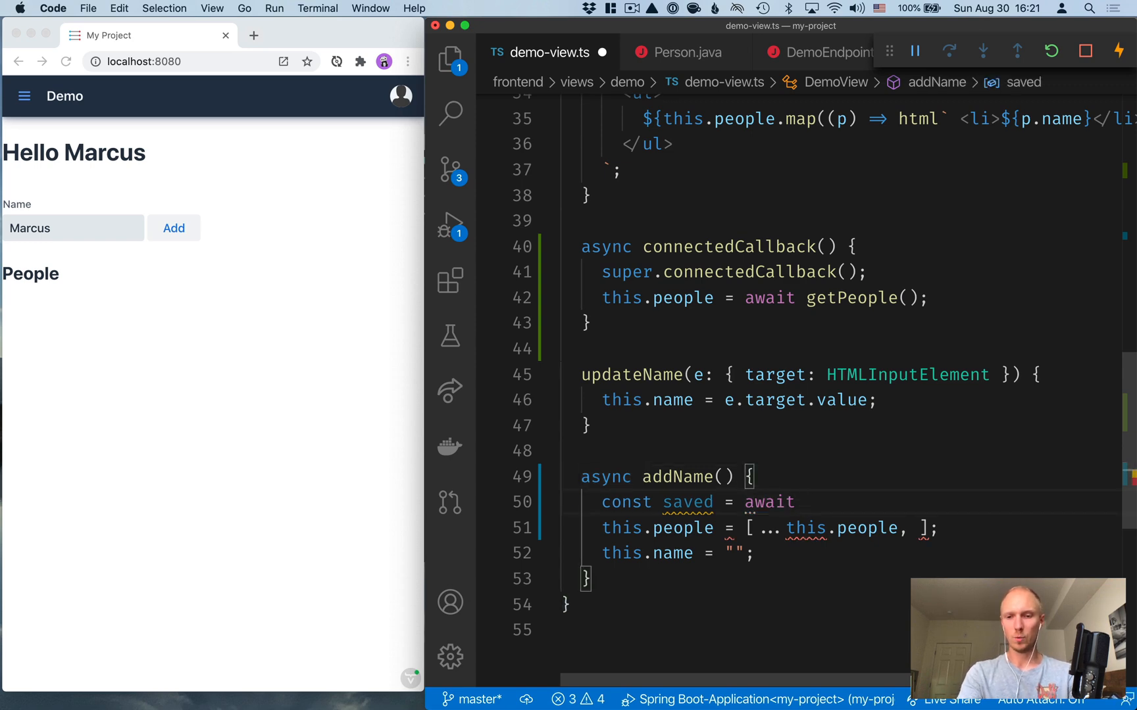
pyautogui.write('savep')
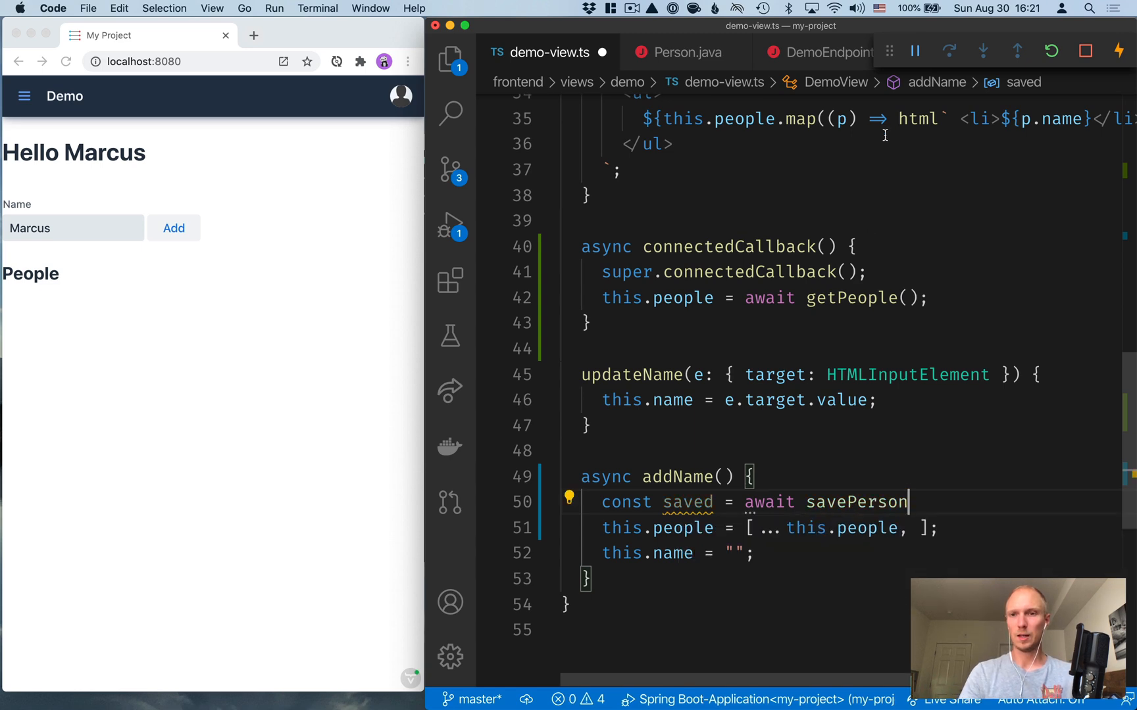
pyautogui.click(818, 52)
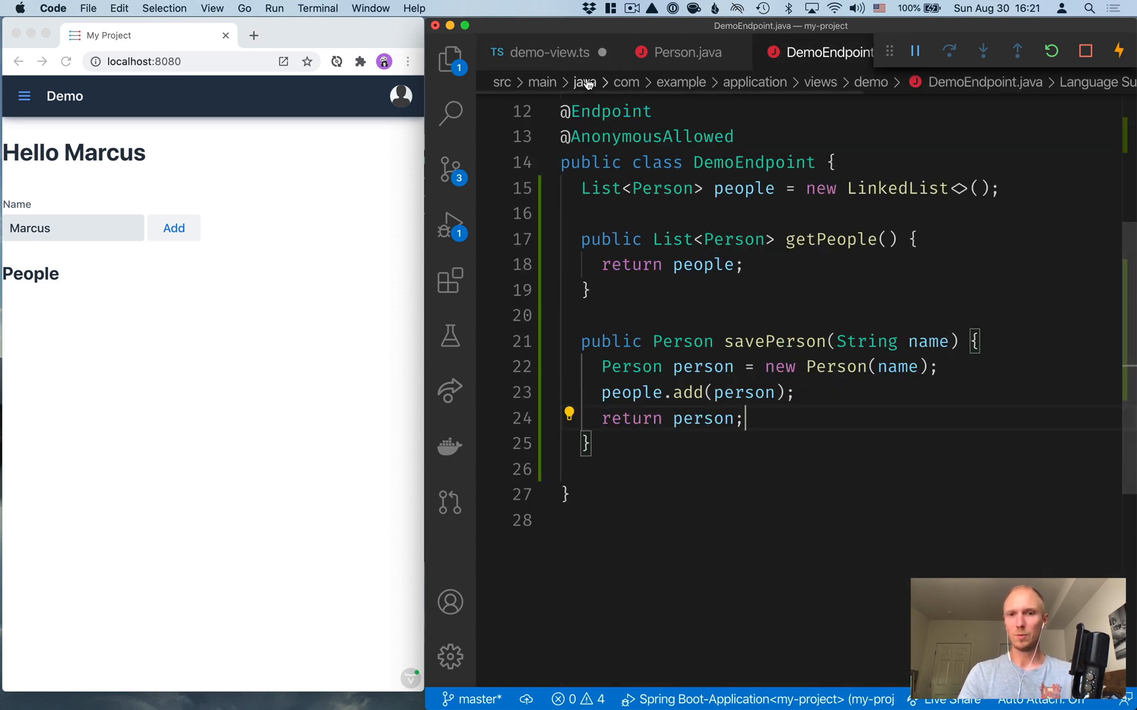
pyautogui.click(540, 52)
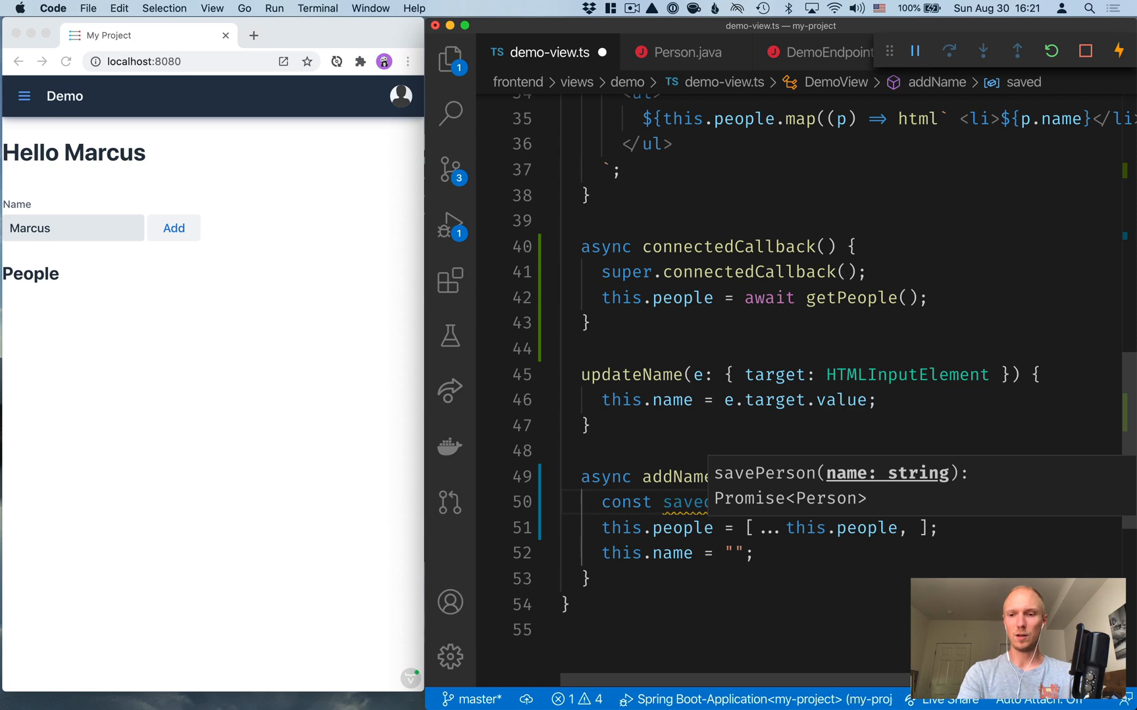
pyautogui.write('this.name')
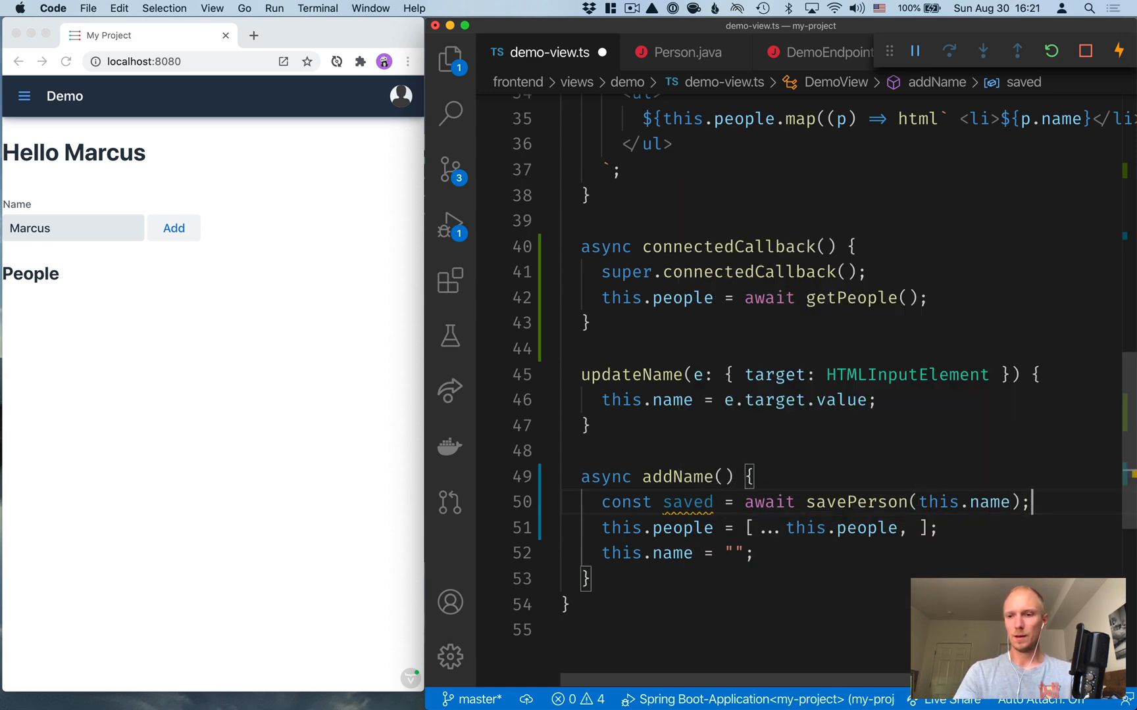
pyautogui.moveTo(686, 503)
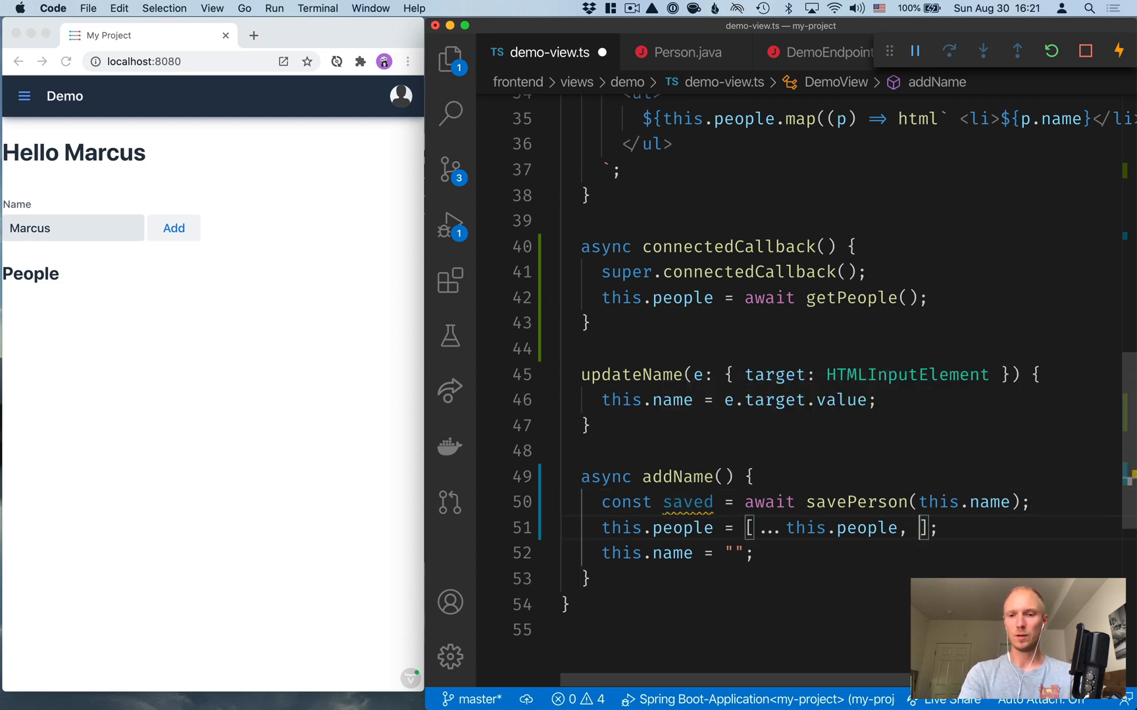
pyautogui.write('saved')
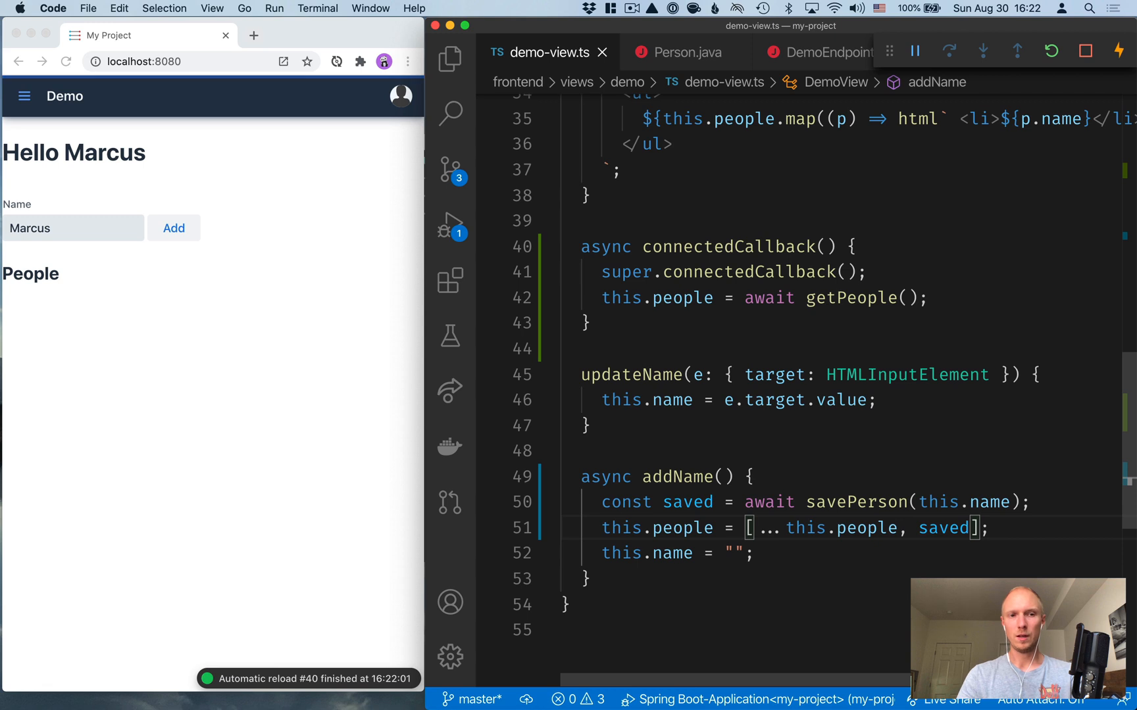
# Step: Add Marcus and Rudolph to the People list in Chrome, then reload the page
pyautogui.click(113, 246)
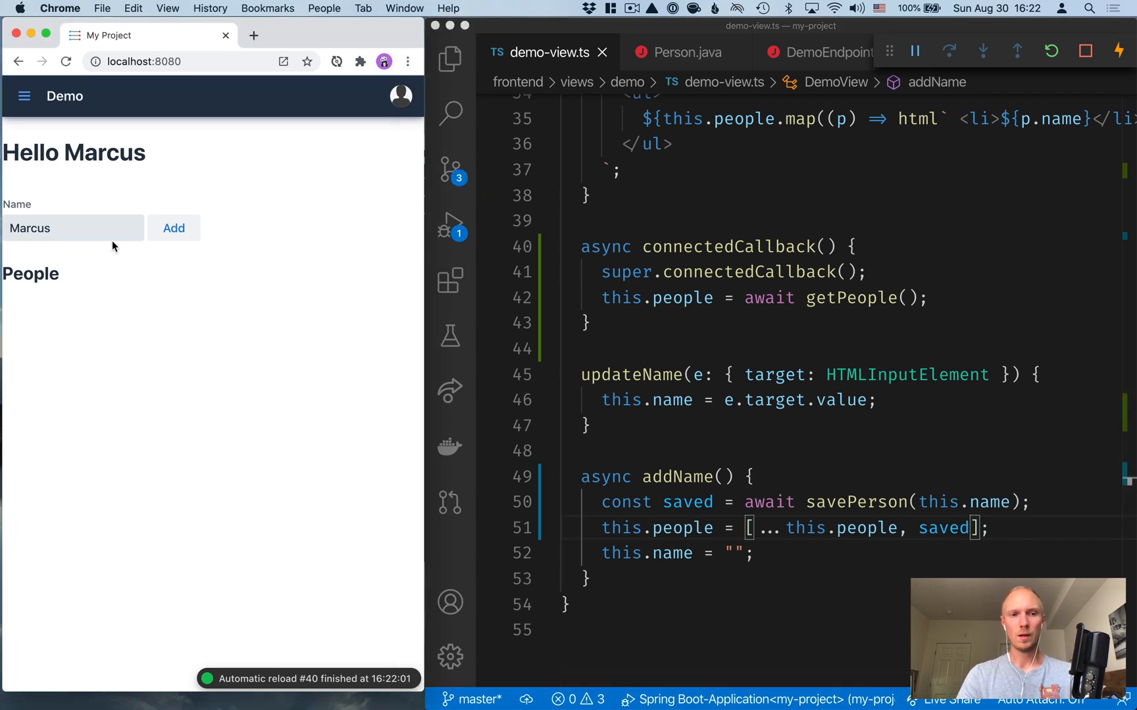
pyautogui.click(173, 227)
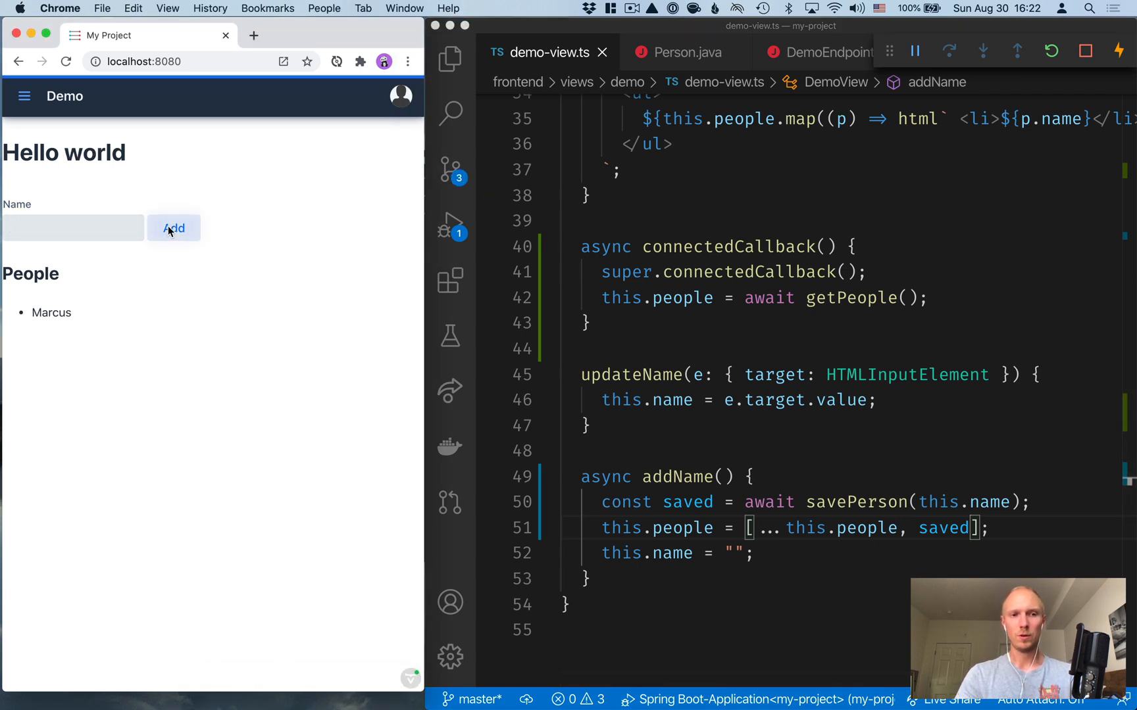
pyautogui.click(72, 228)
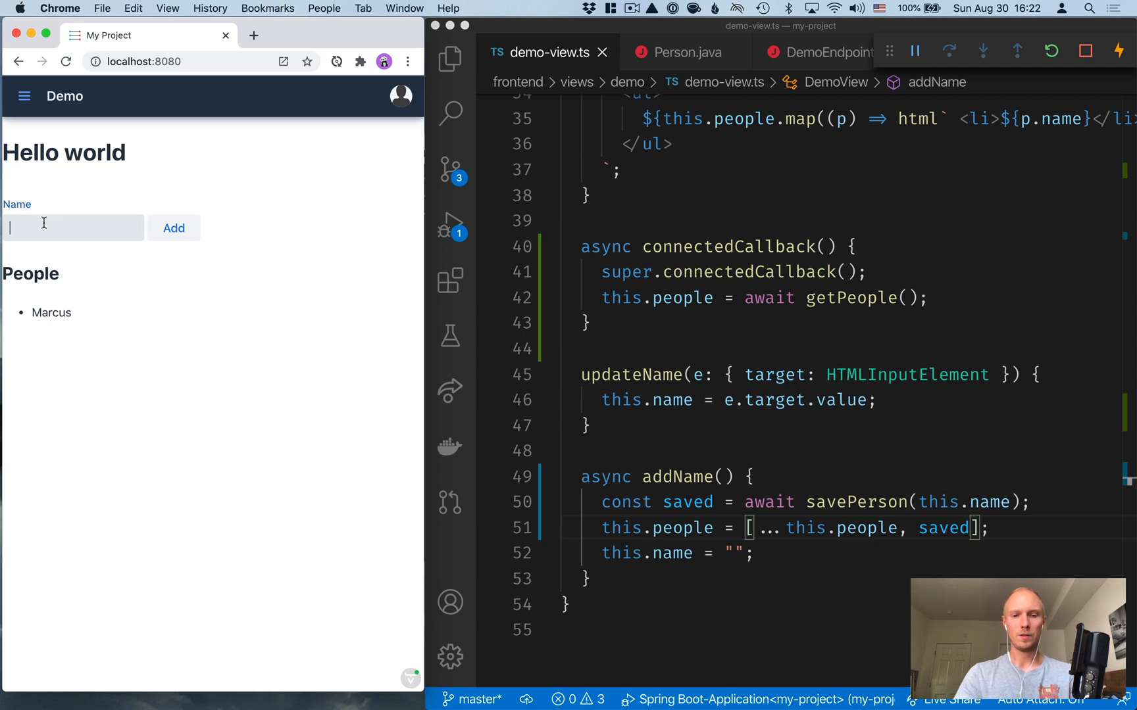
pyautogui.write('Rudol')
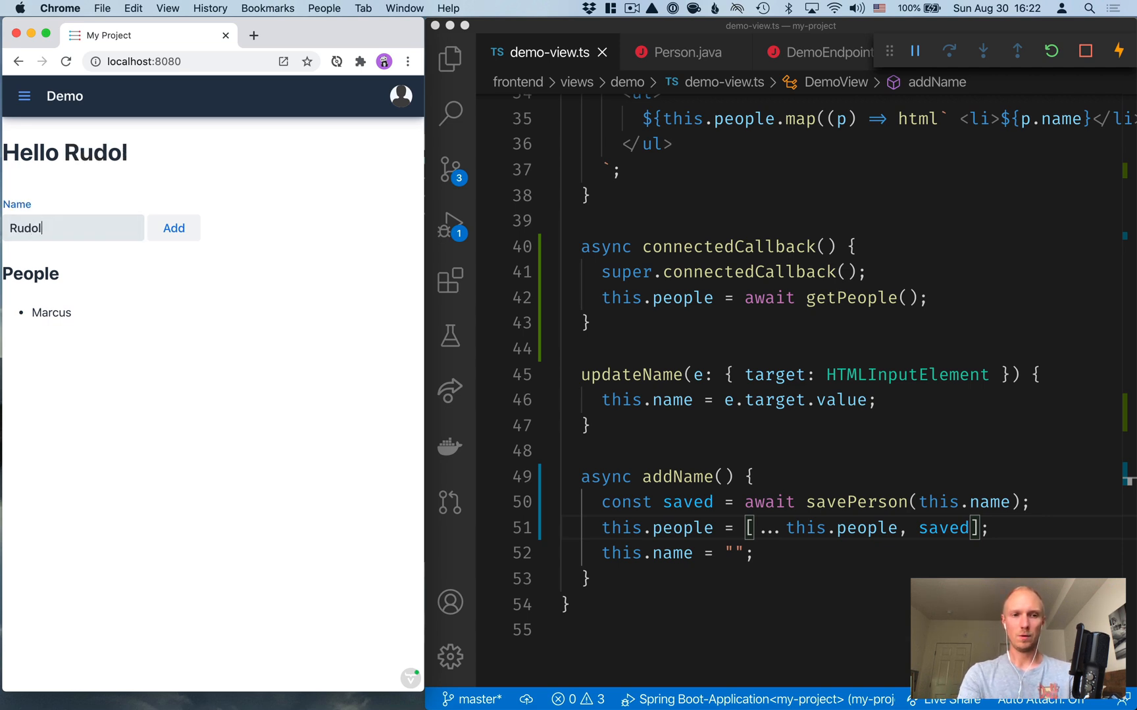
pyautogui.click(173, 228)
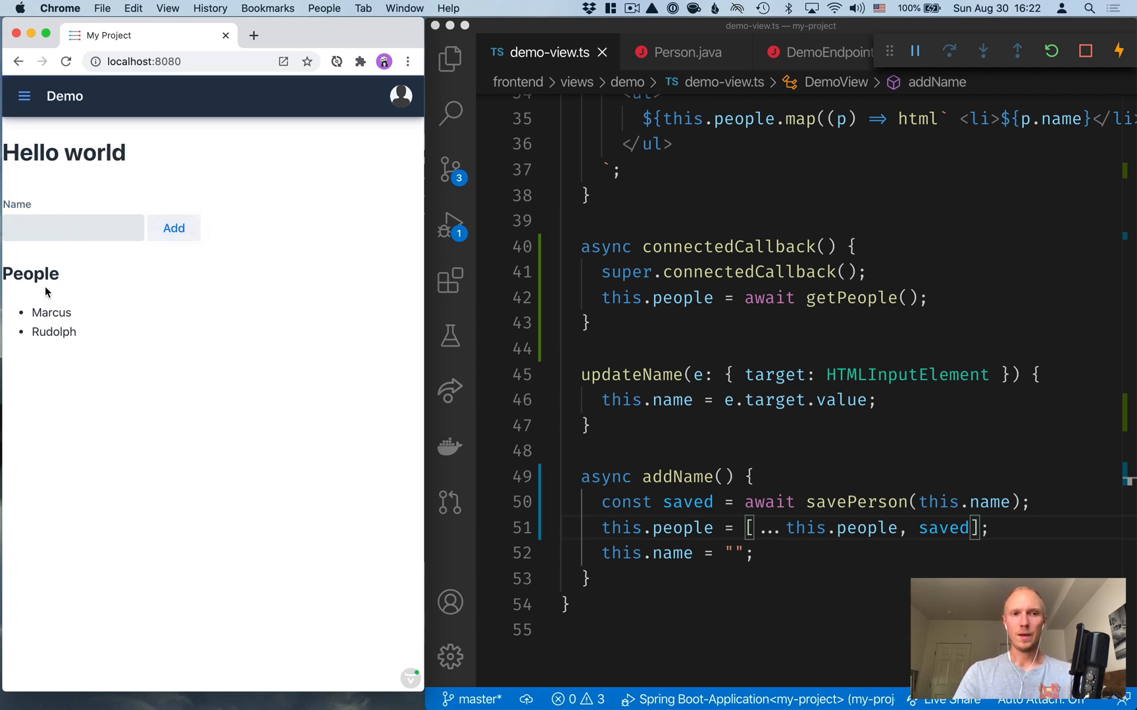
pyautogui.click(64, 61)
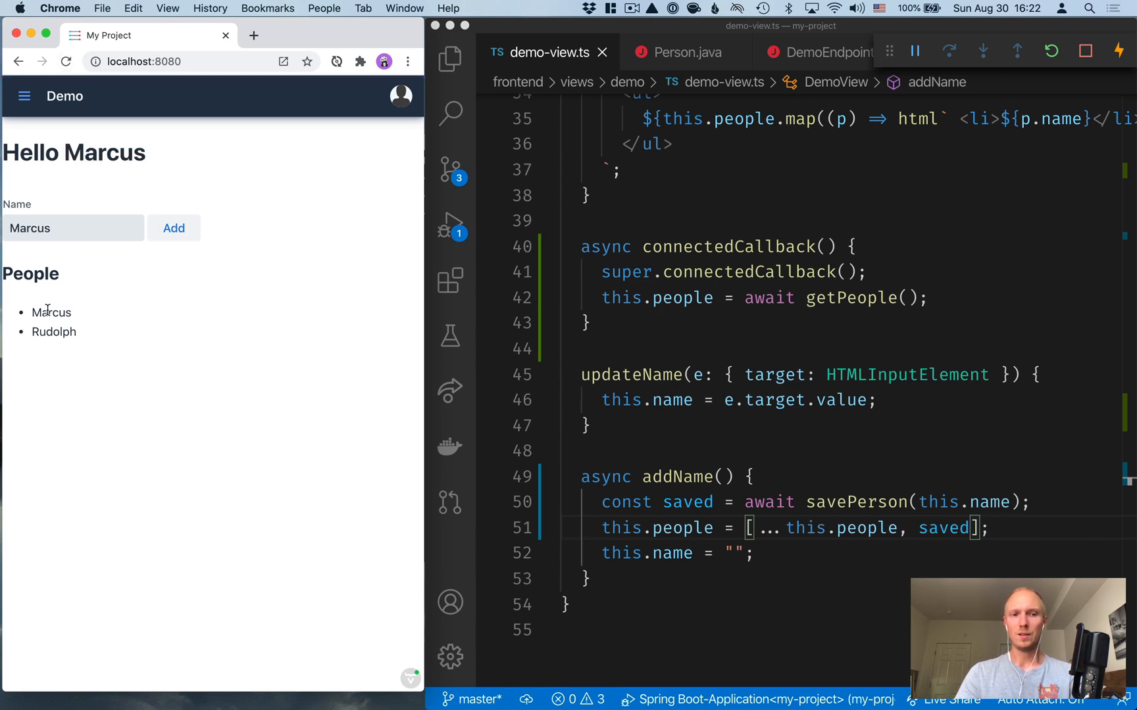
pyautogui.moveTo(86, 321)
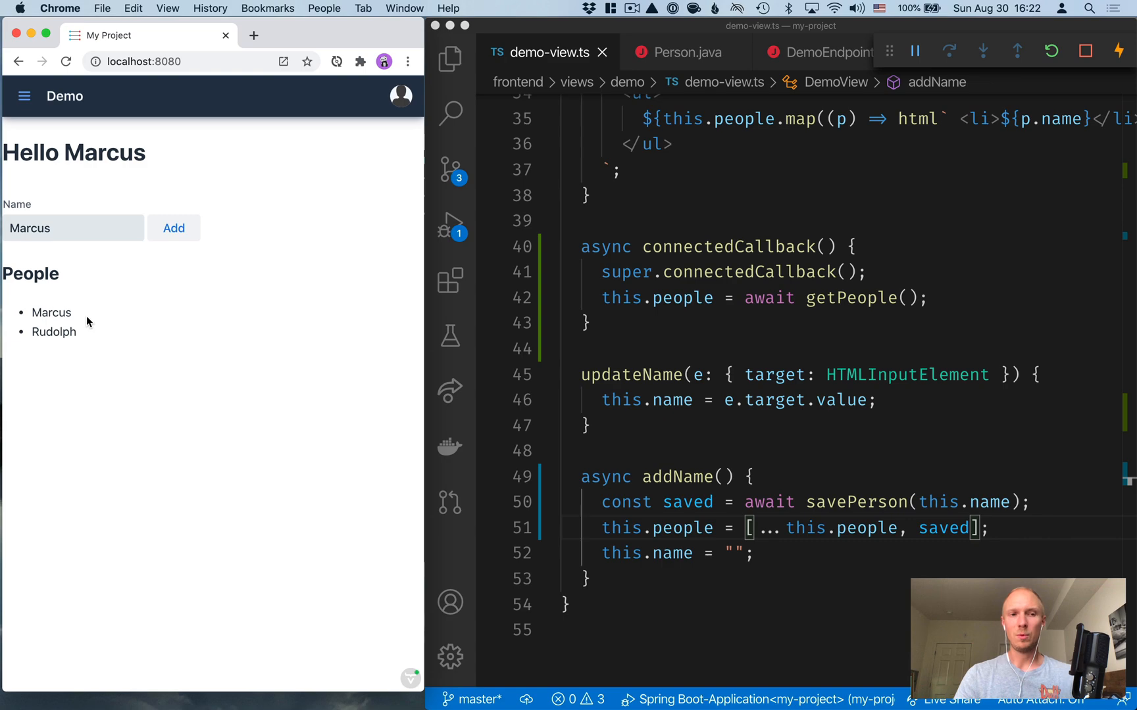
pyautogui.moveTo(297, 205)
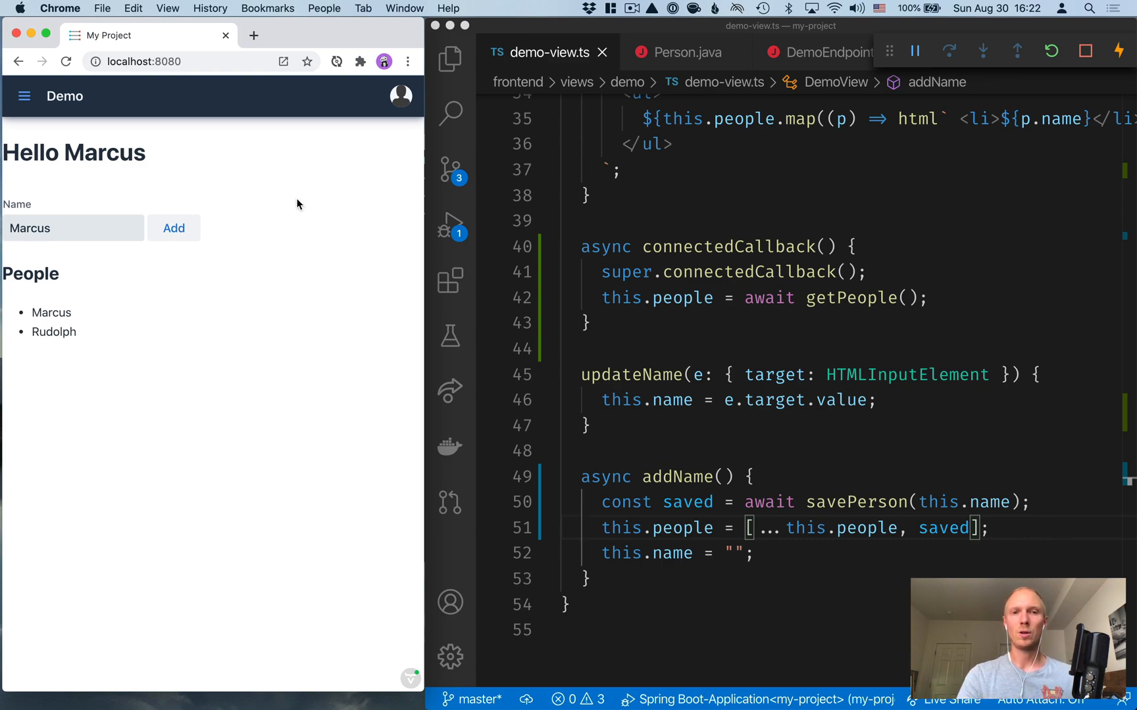